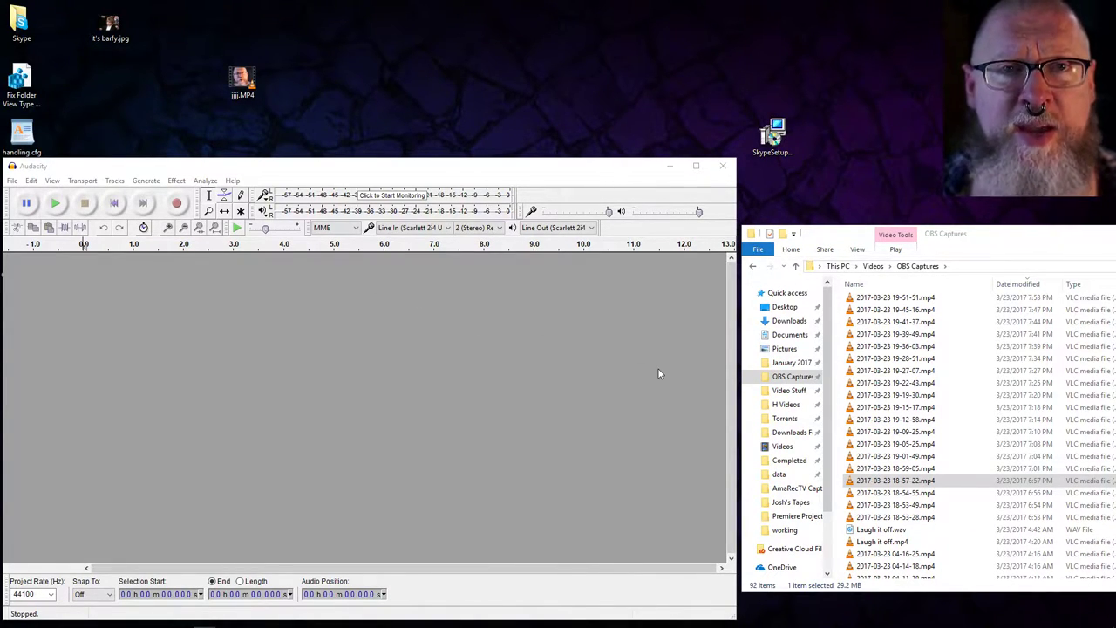
mouse_move(680, 381)
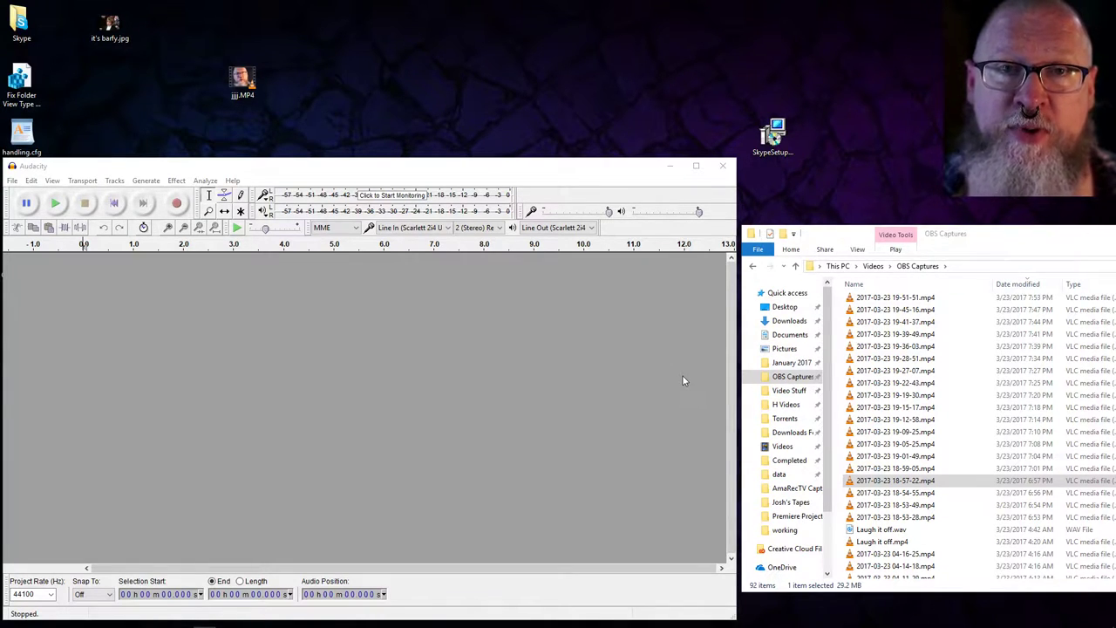
mouse_move(631, 400)
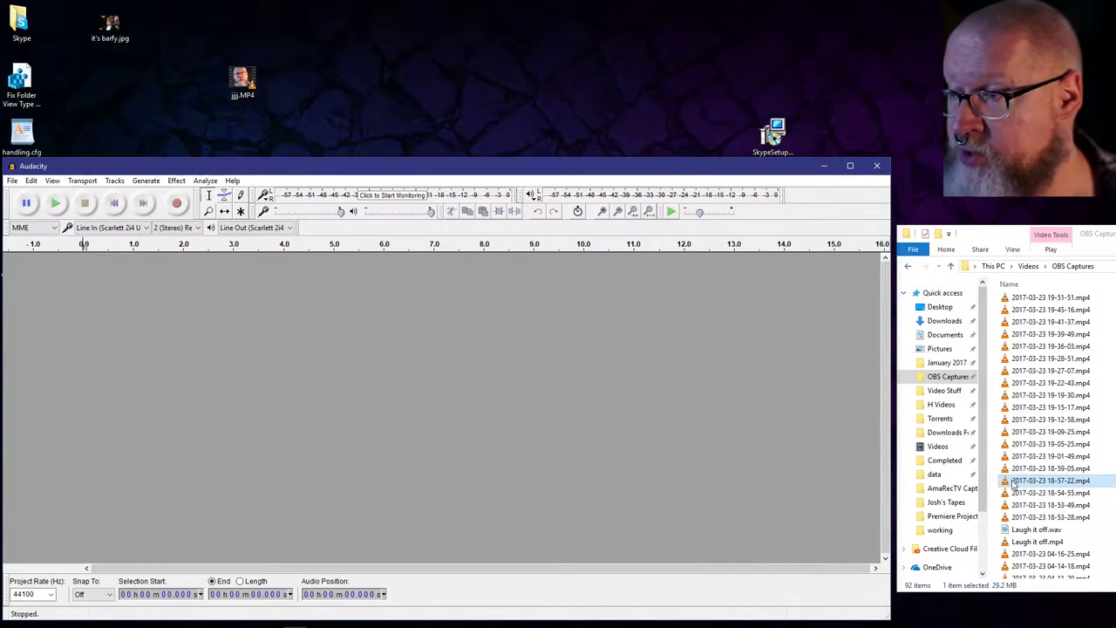
Open the 18-37-22 .mp4 VHS capture in VLC, rewind, play it briefly and stop
double_click(1049, 481)
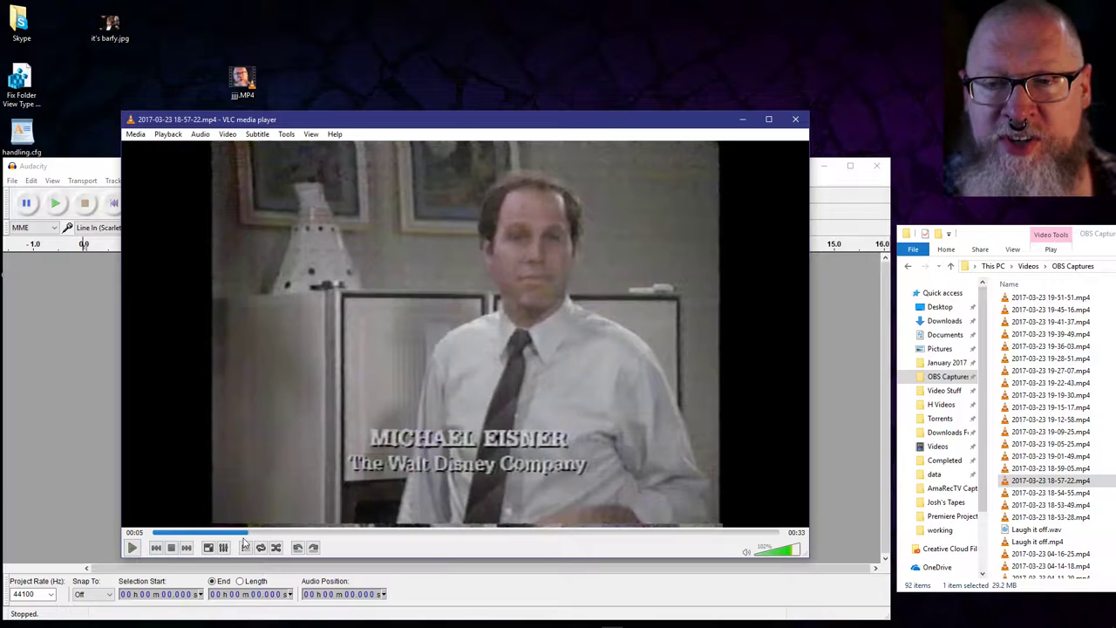
click(152, 531)
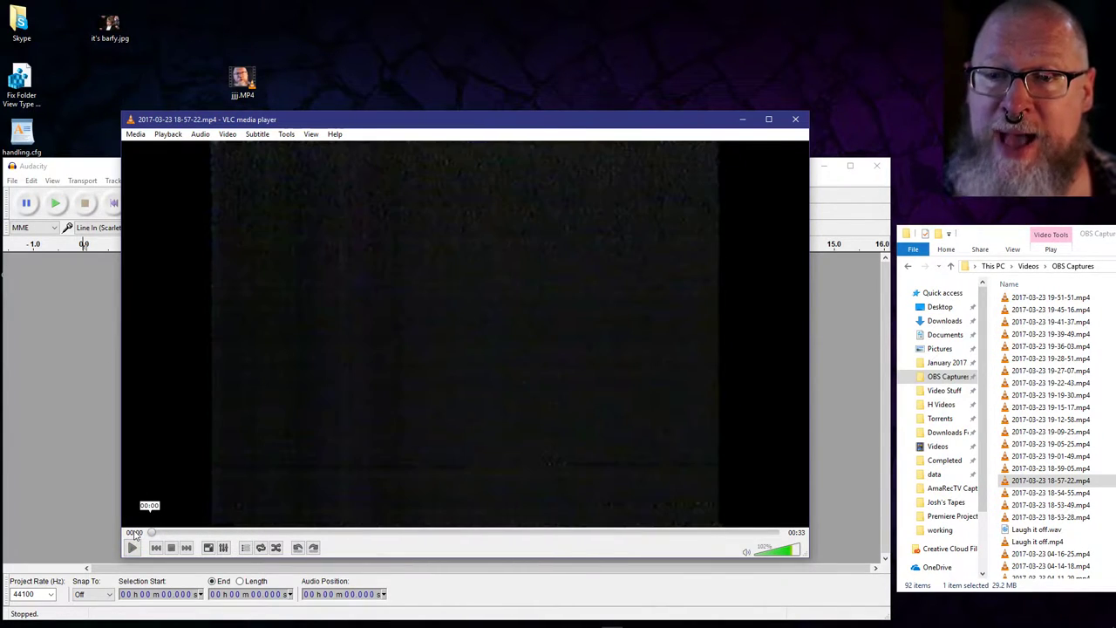
click(133, 547)
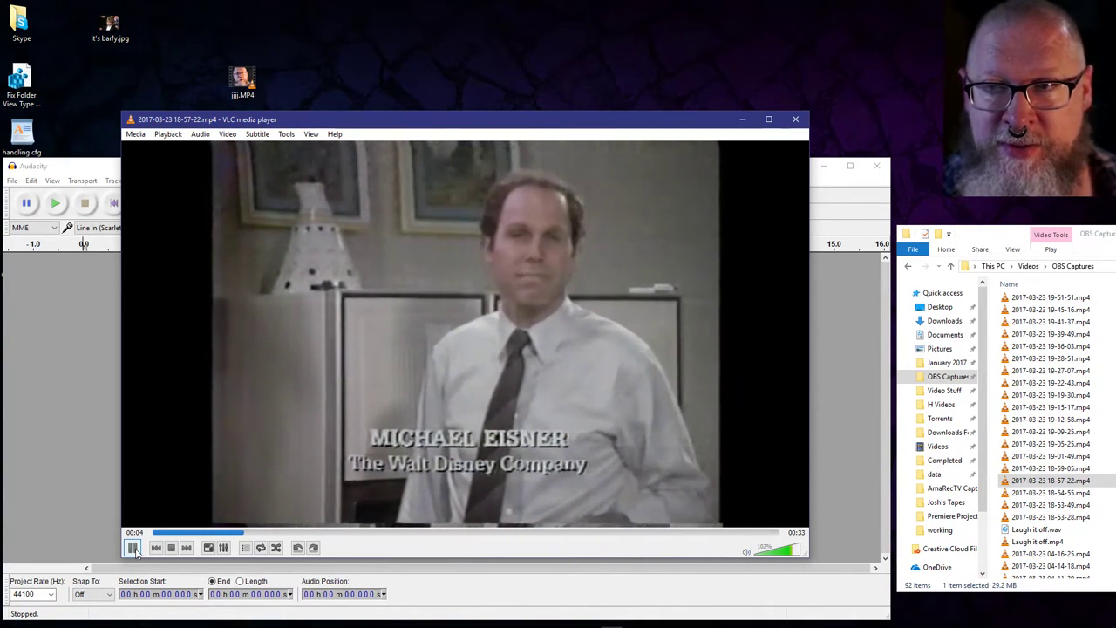
click(795, 118)
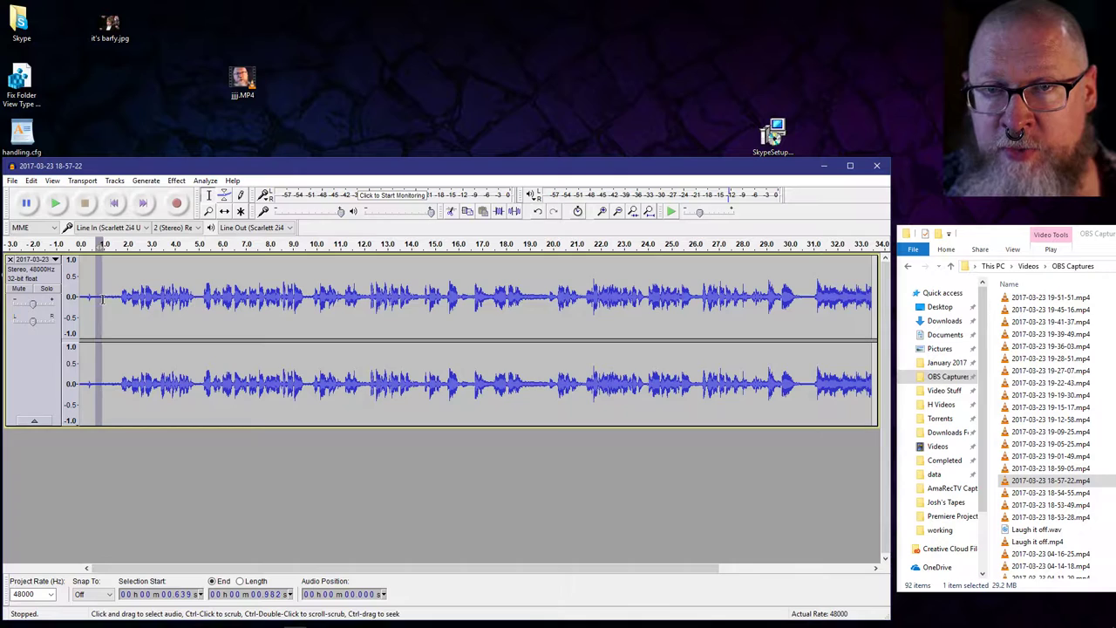
Audition the imported stereo VHS audio from the start to hear the hiss, then stop
click(56, 202)
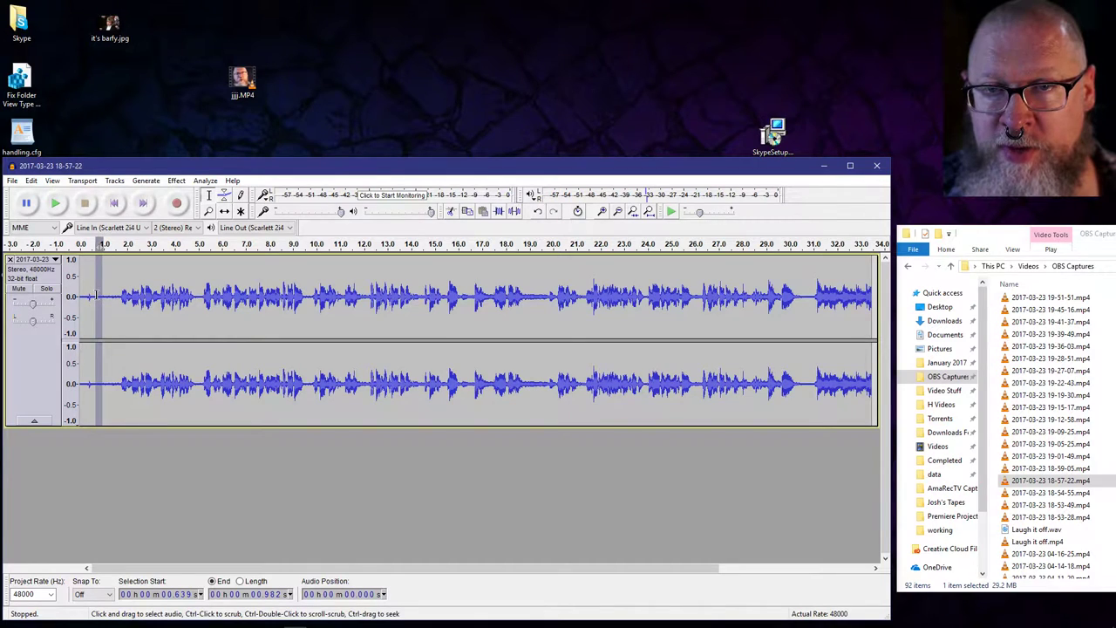
click(56, 202)
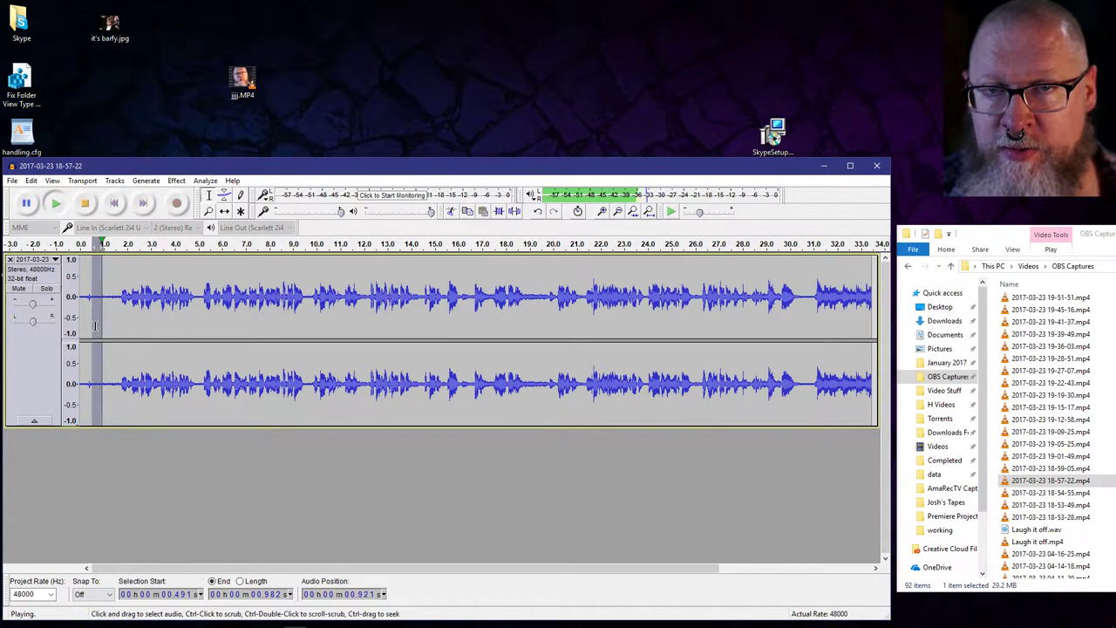
click(84, 202)
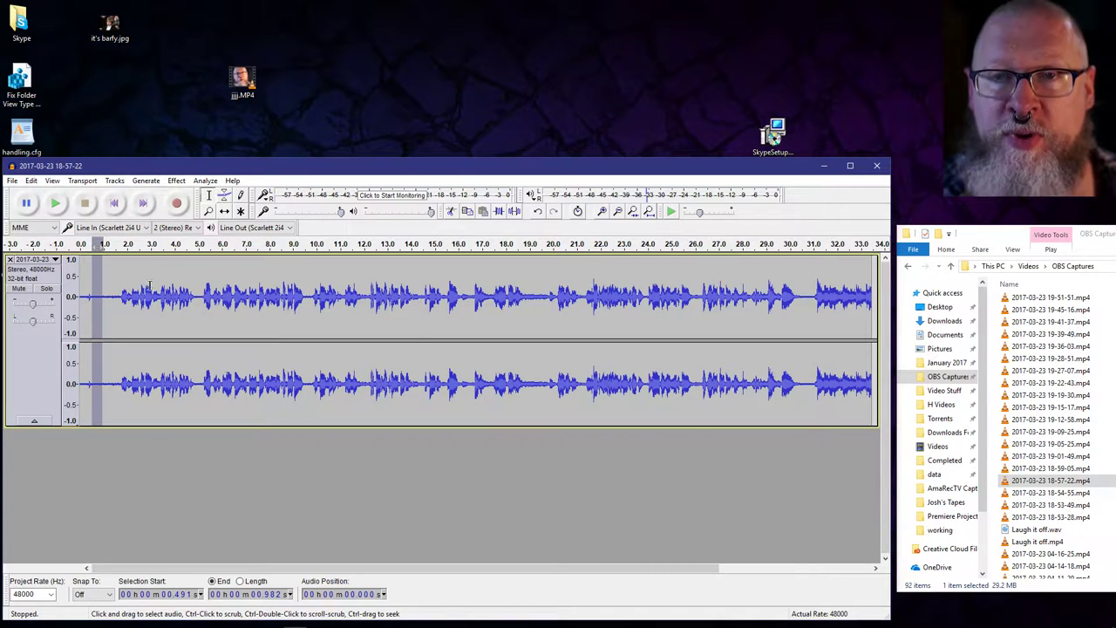
mouse_move(265, 321)
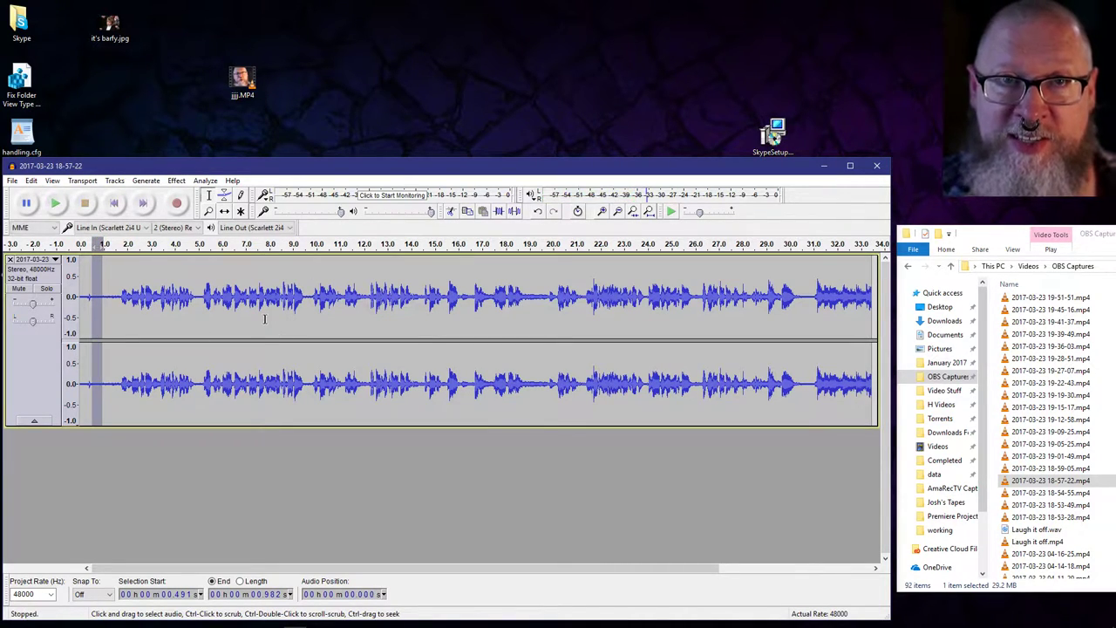
Choose Noise Reduction from the Effect menu for the whole stereo track
click(176, 179)
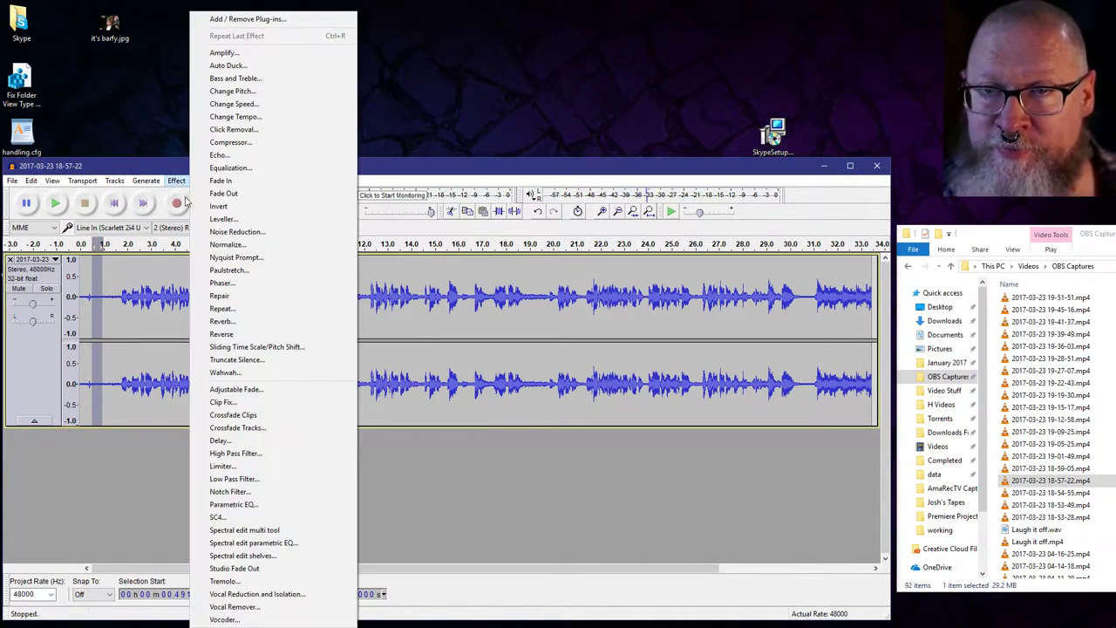
click(235, 230)
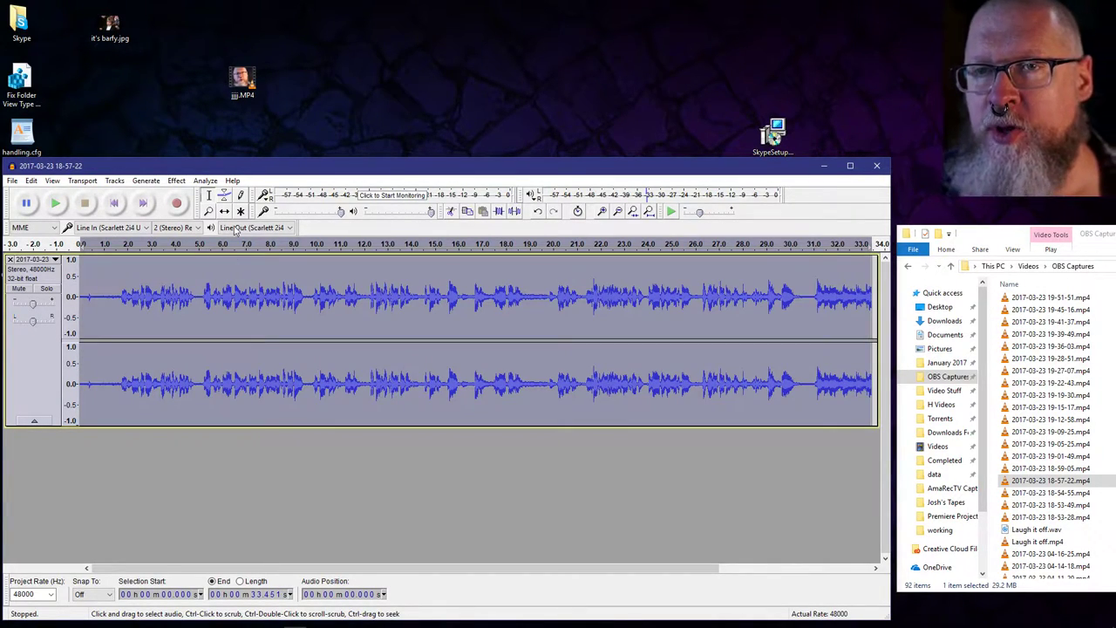
In Noise Reduction, raise the reduction amount to 20 dB
click(175, 179)
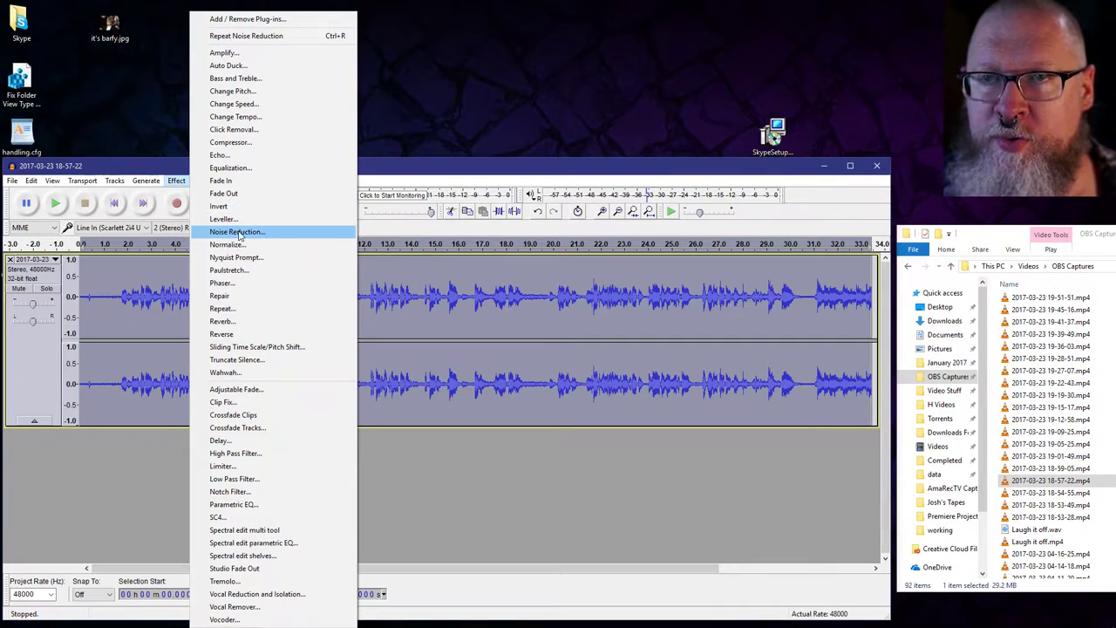
click(237, 230)
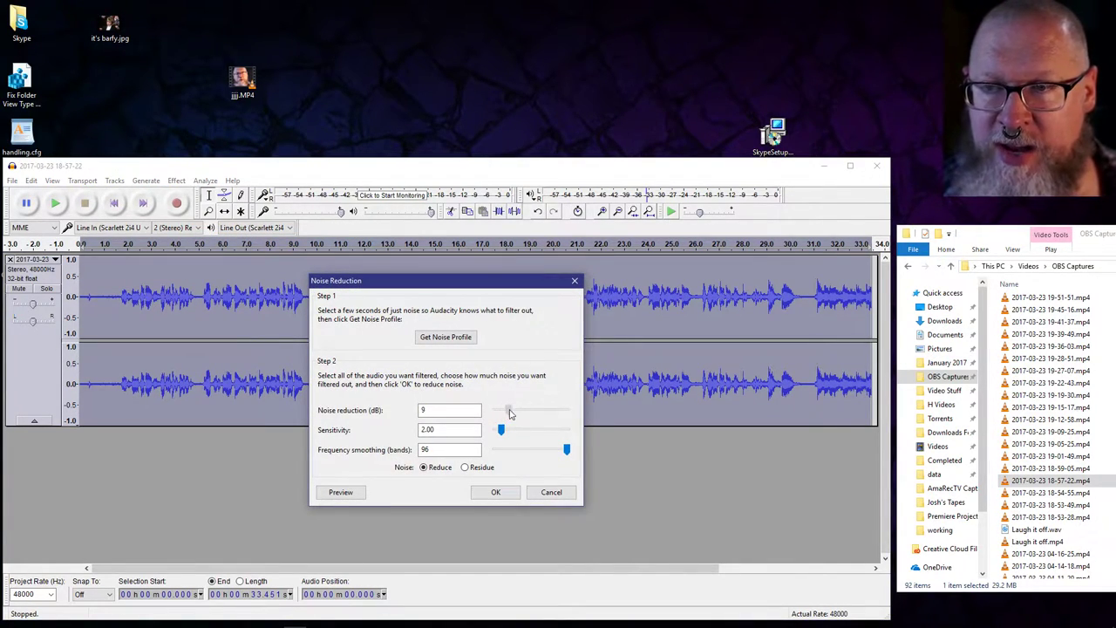
drag(509, 410, 519, 410)
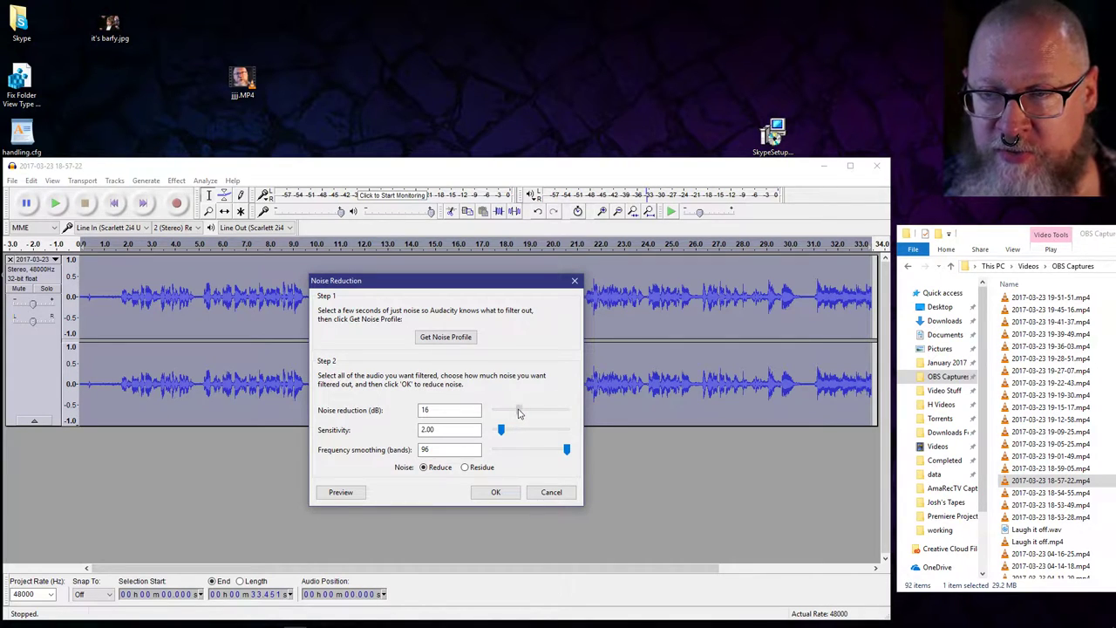
drag(501, 410, 523, 410)
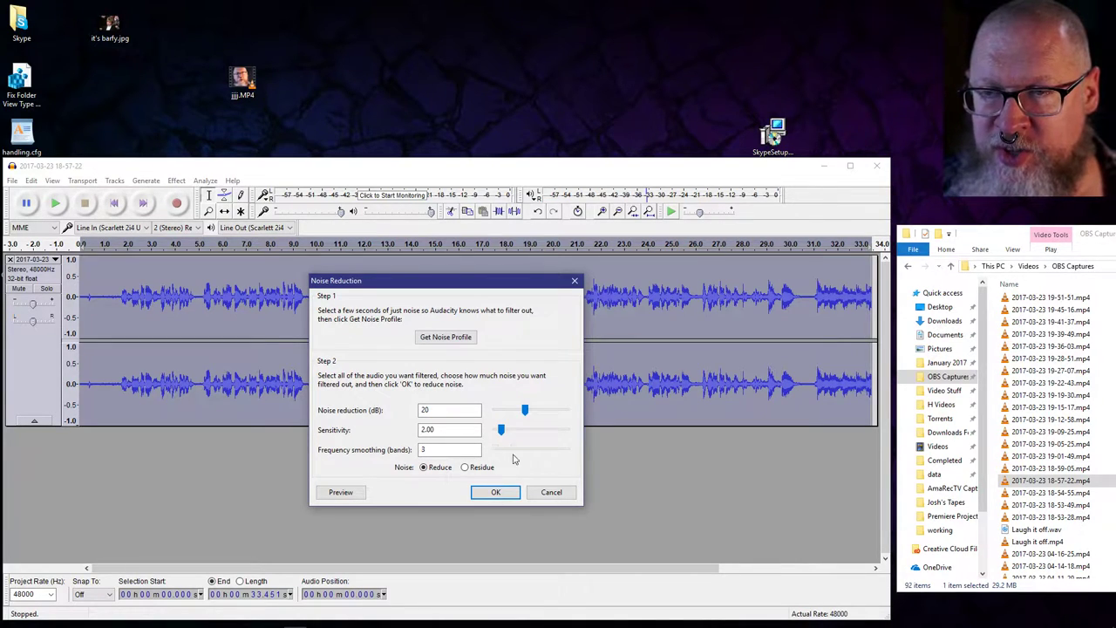
Settle frequency smoothing at 1 band and apply the first Noise Reduction pass
drag(500, 450, 567, 449)
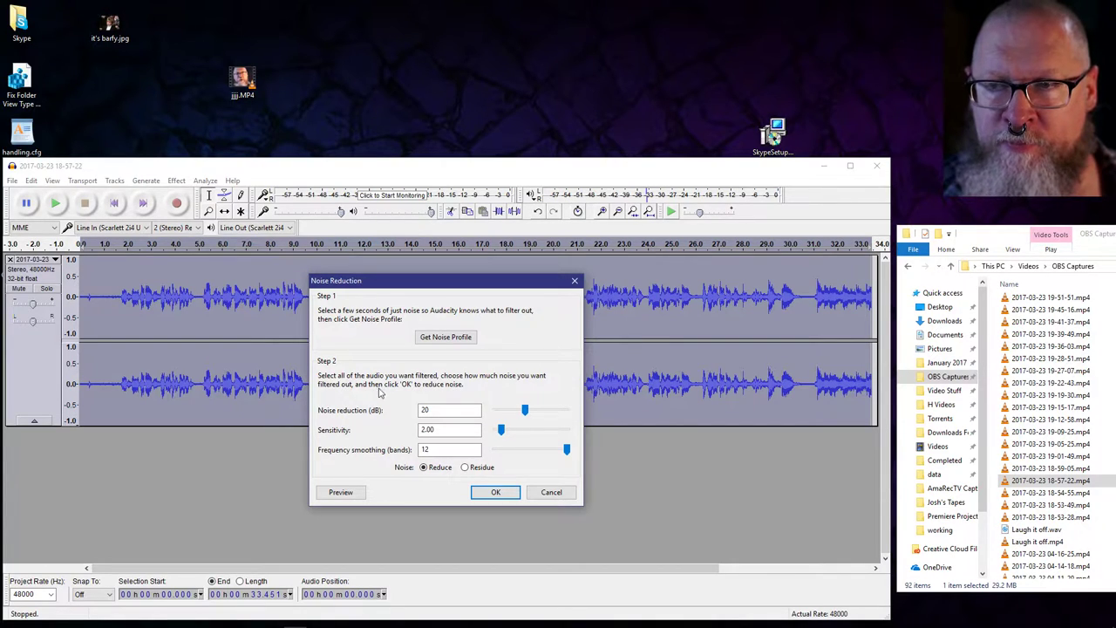
mouse_move(523, 383)
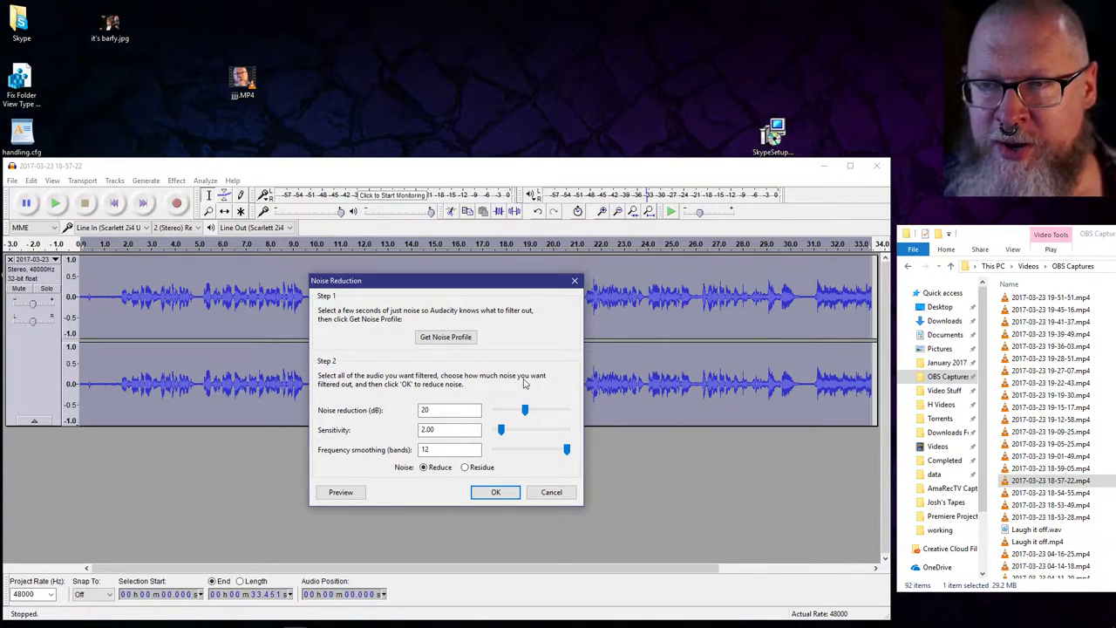
drag(567, 450, 520, 450)
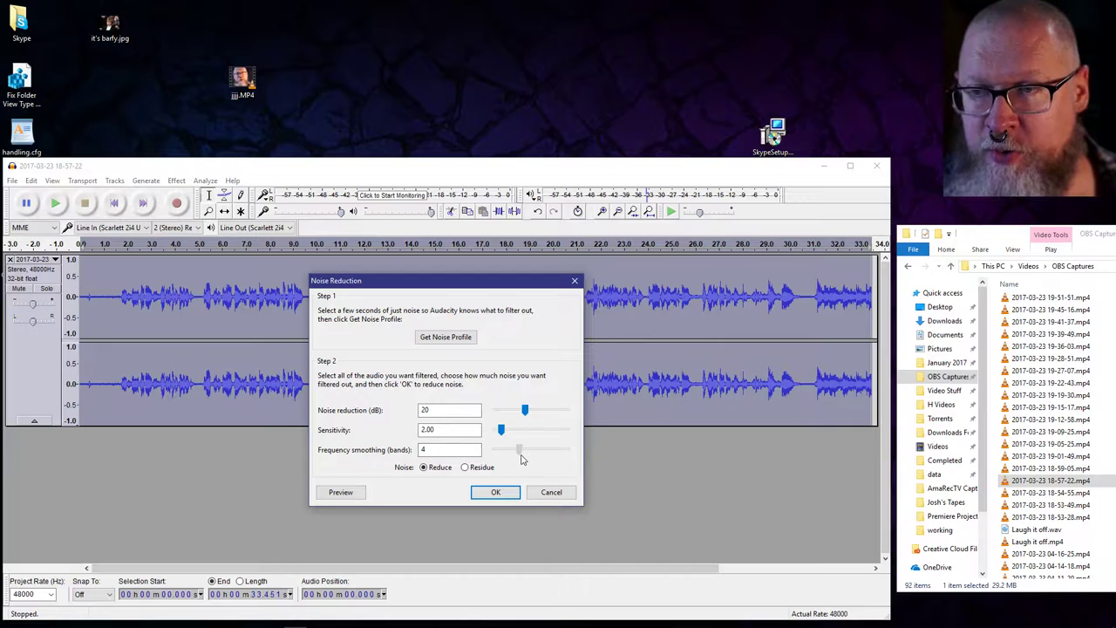
drag(519, 449, 501, 448)
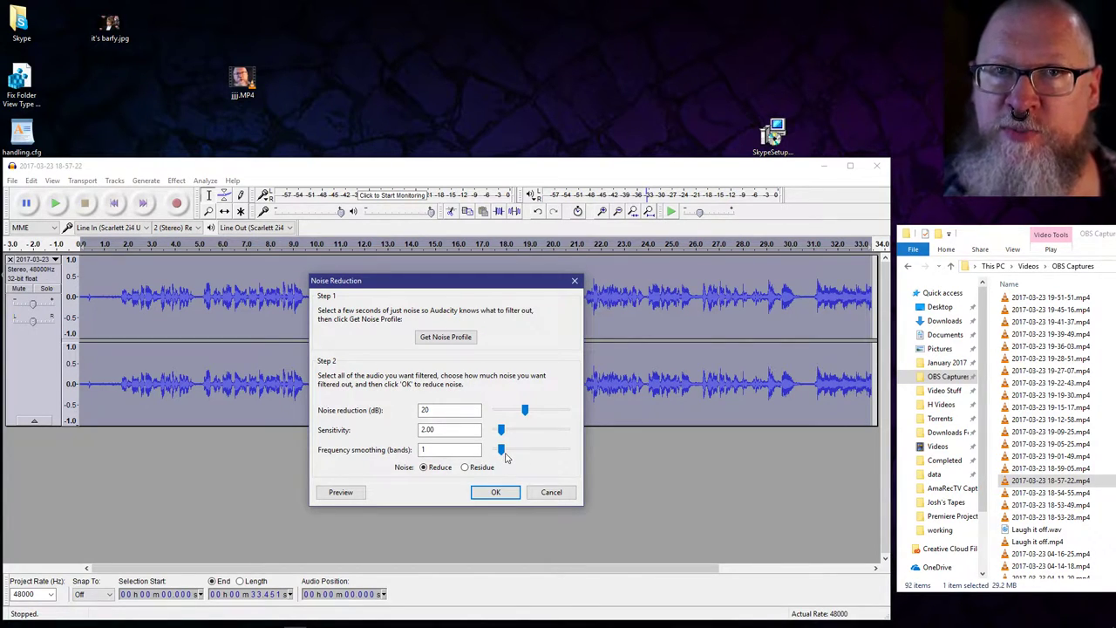
mouse_move(478, 355)
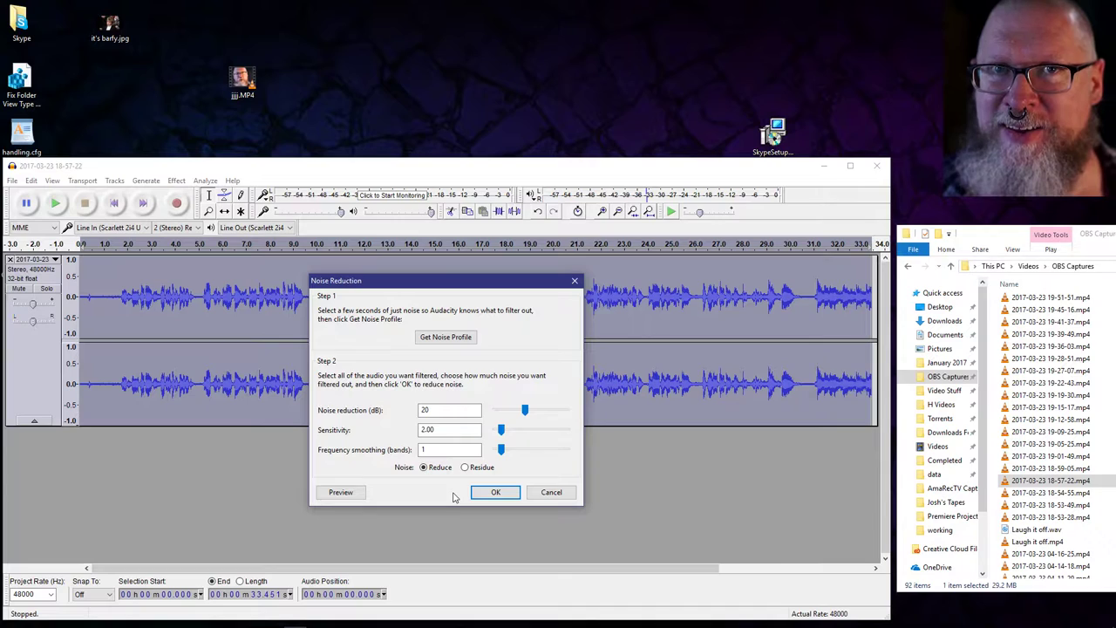
mouse_move(460, 499)
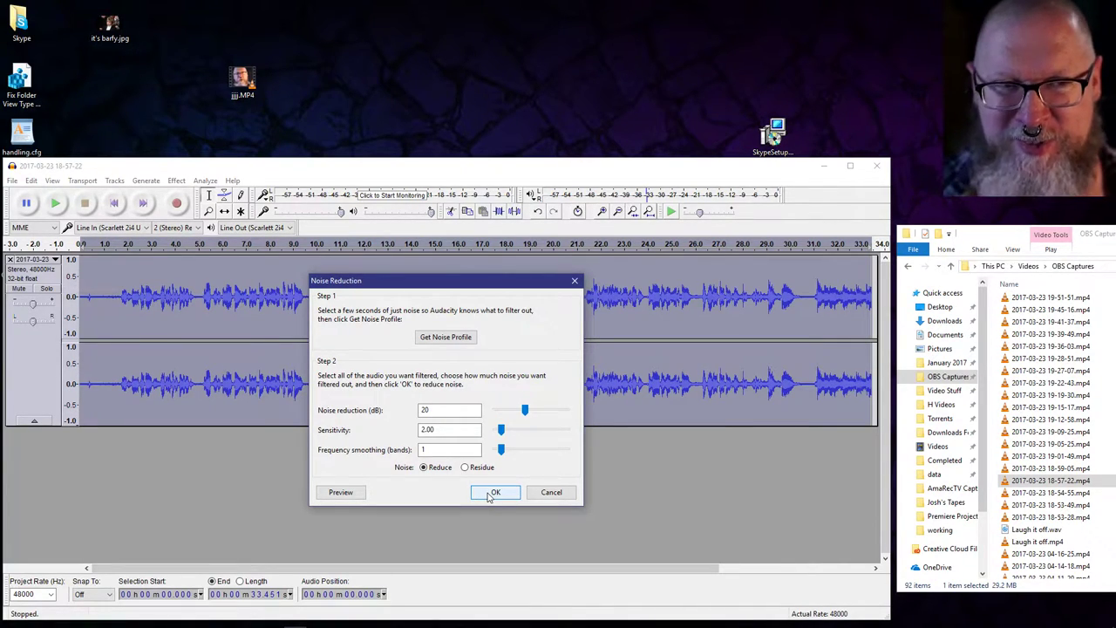
click(495, 491)
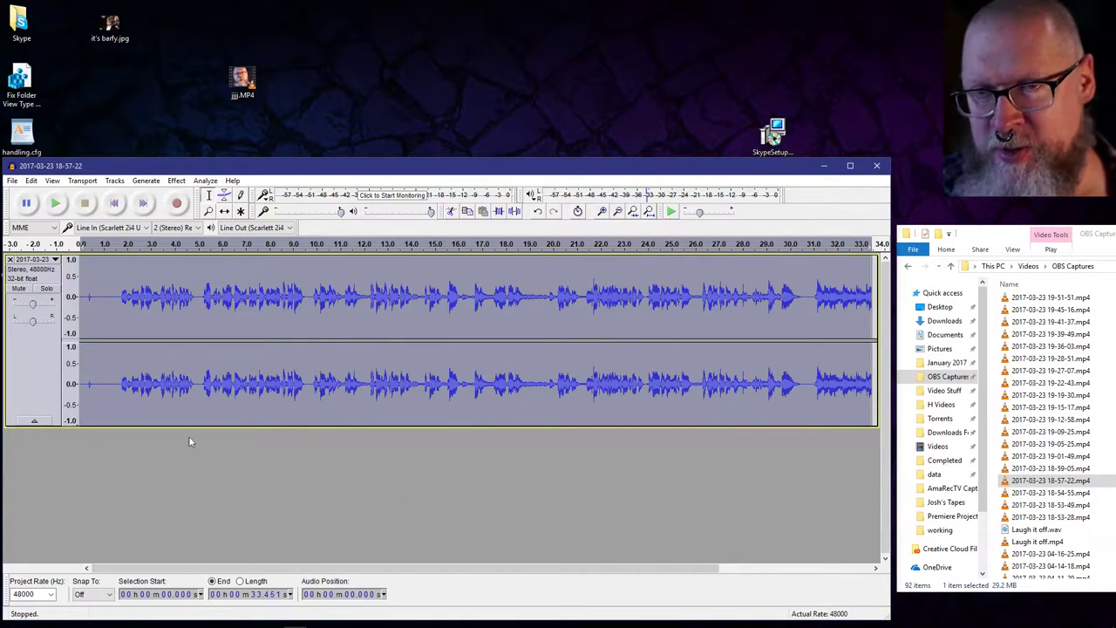
mouse_move(73, 450)
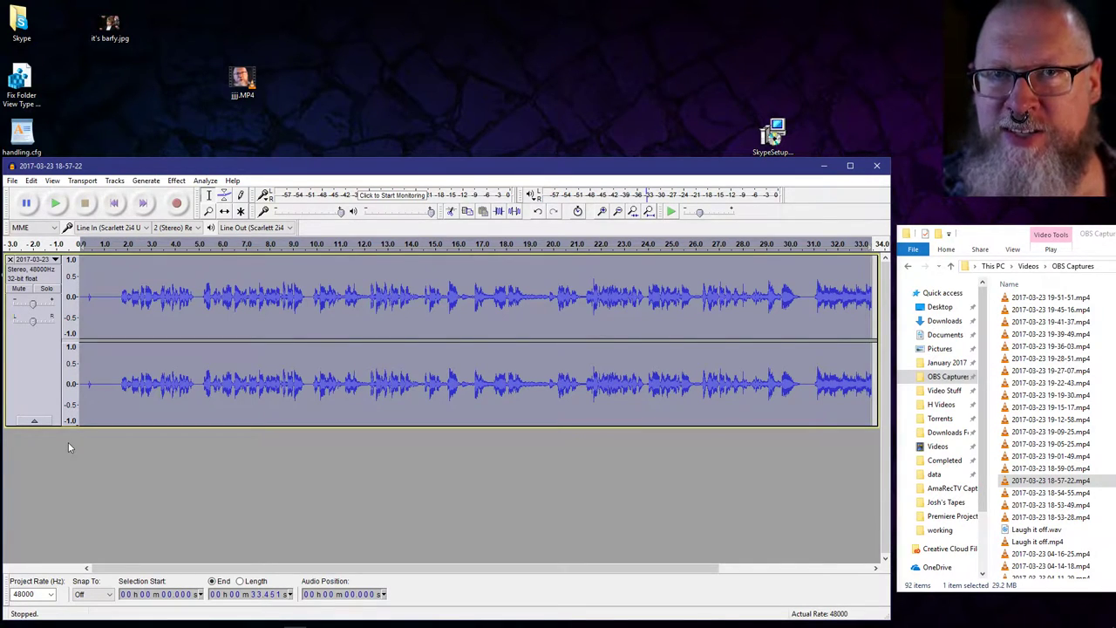
click(56, 202)
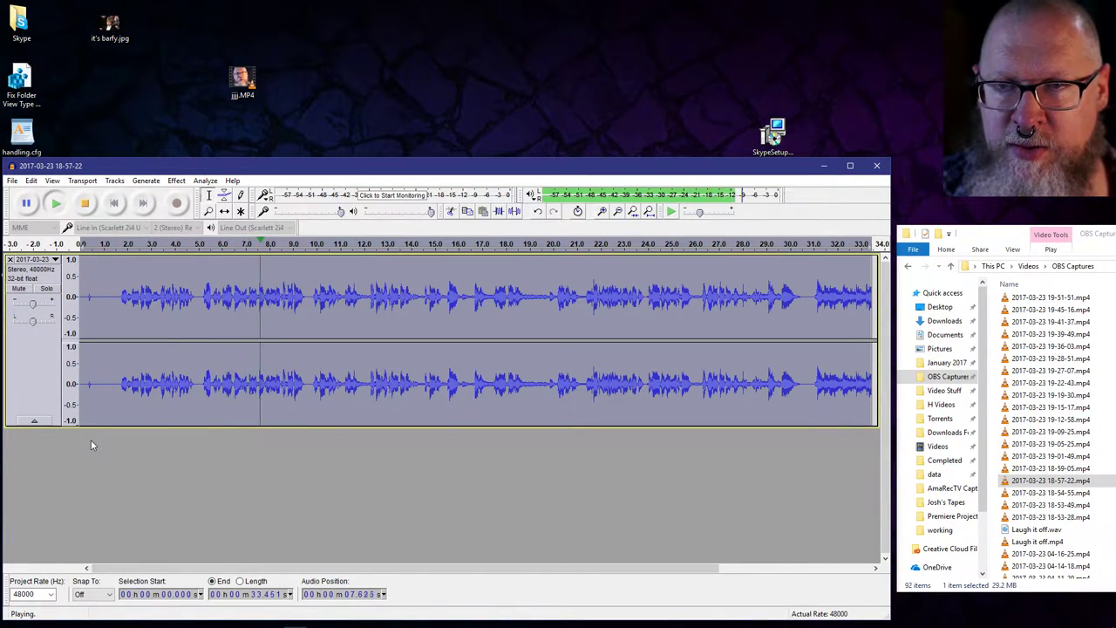
click(84, 203)
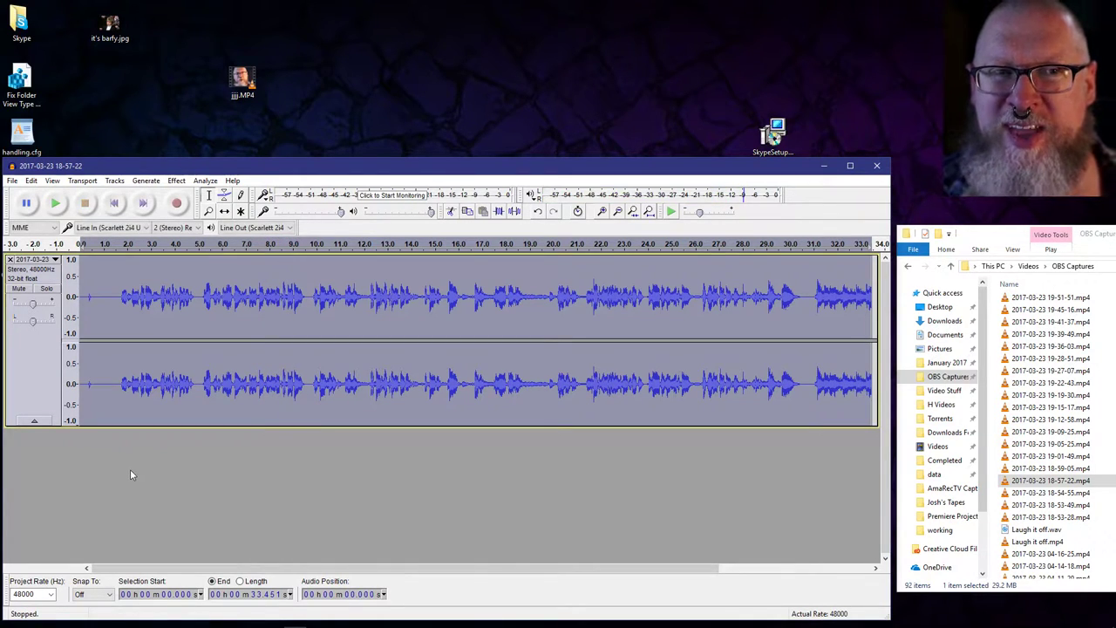
mouse_move(132, 436)
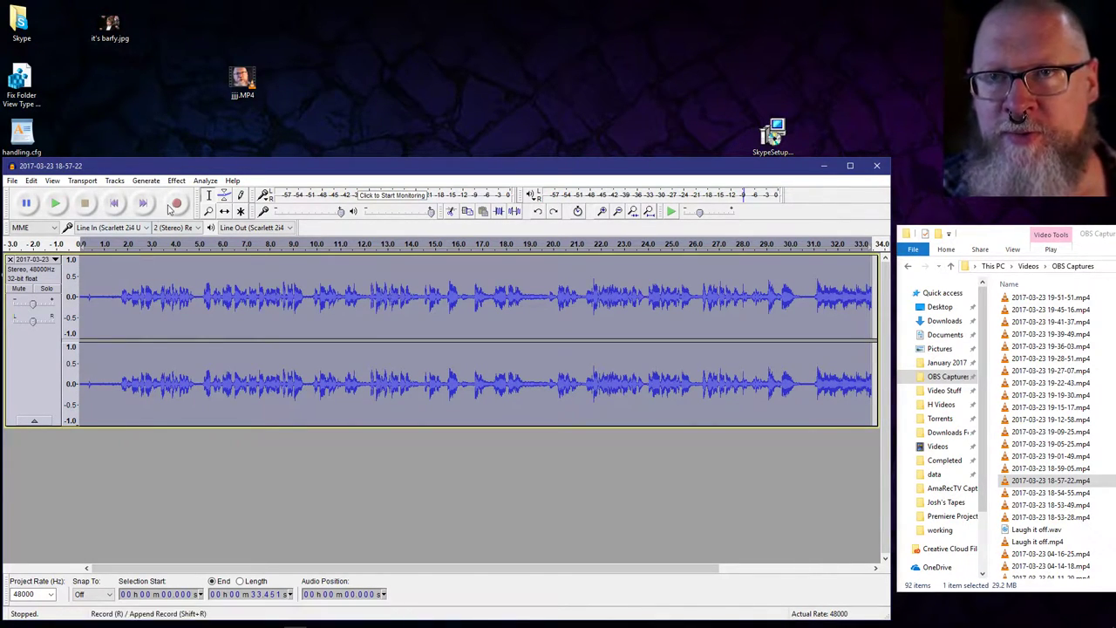
Apply a second Noise Reduction pass with frequency smoothing raised to 96 bands
click(175, 179)
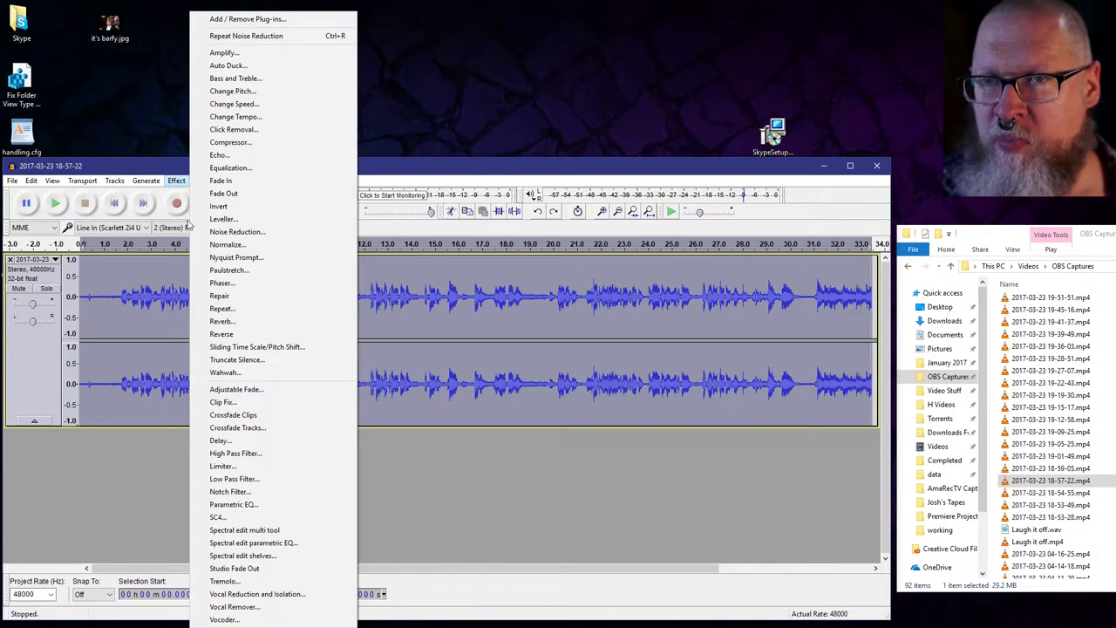
click(237, 230)
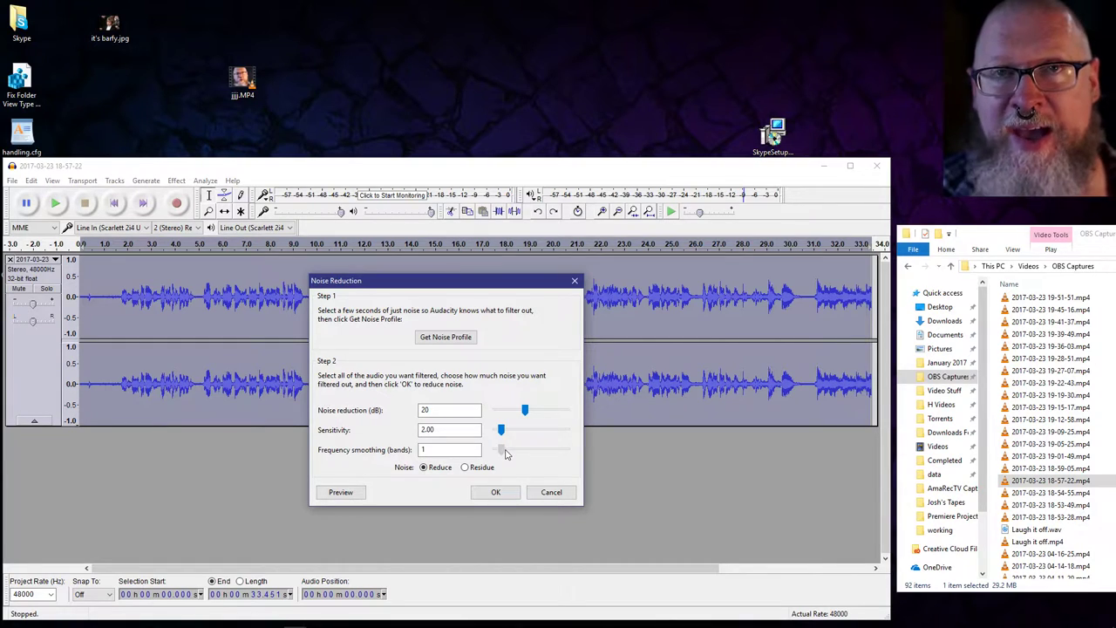
drag(500, 450, 566, 450)
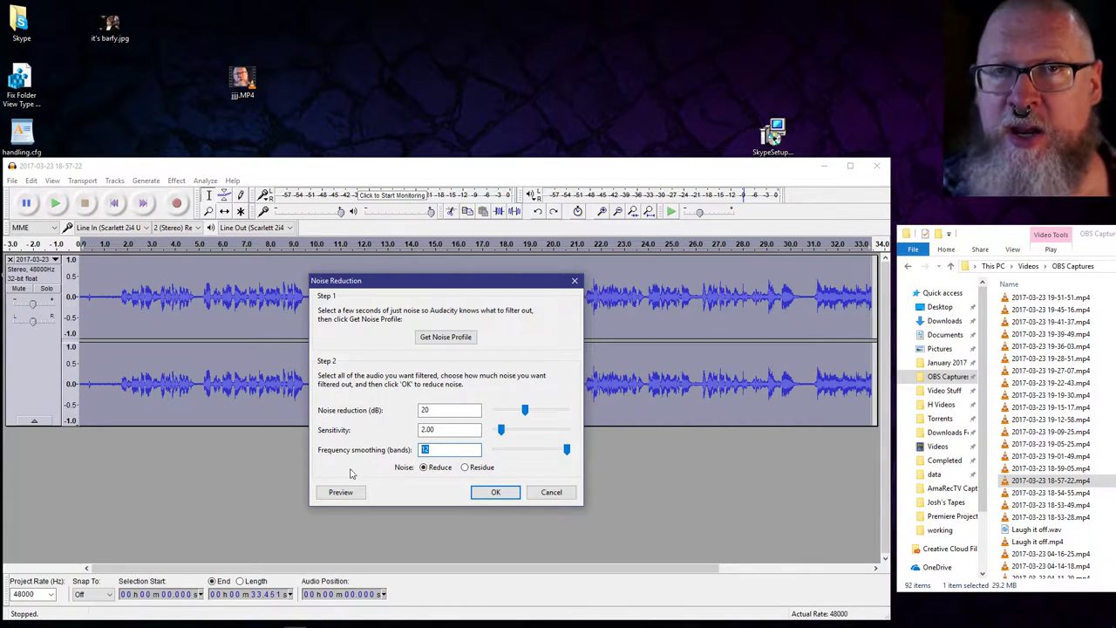
text(96)
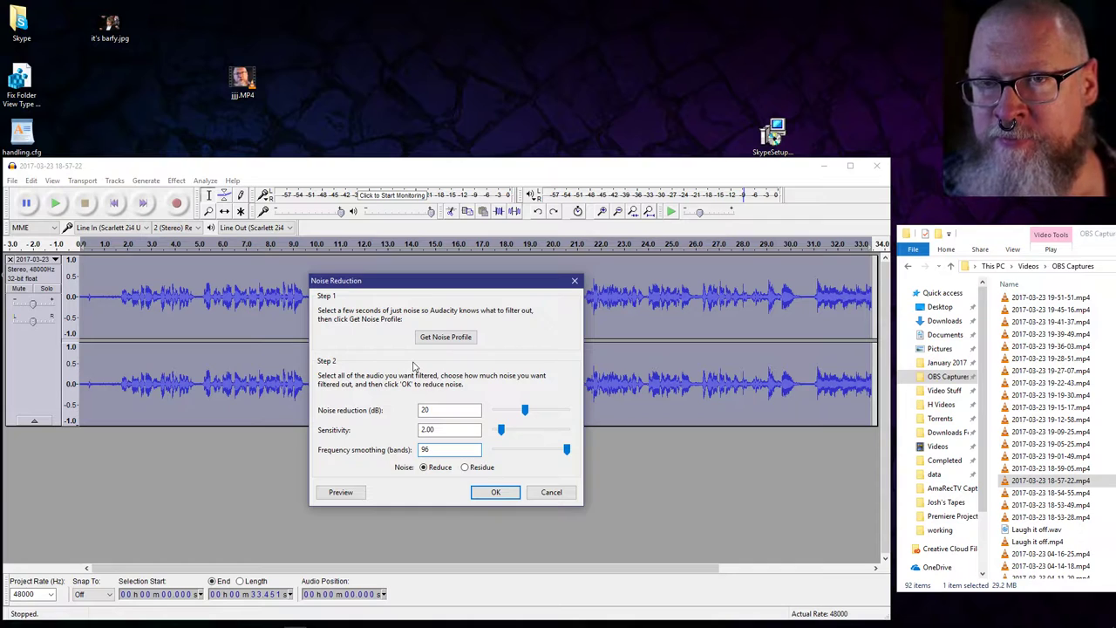
click(495, 491)
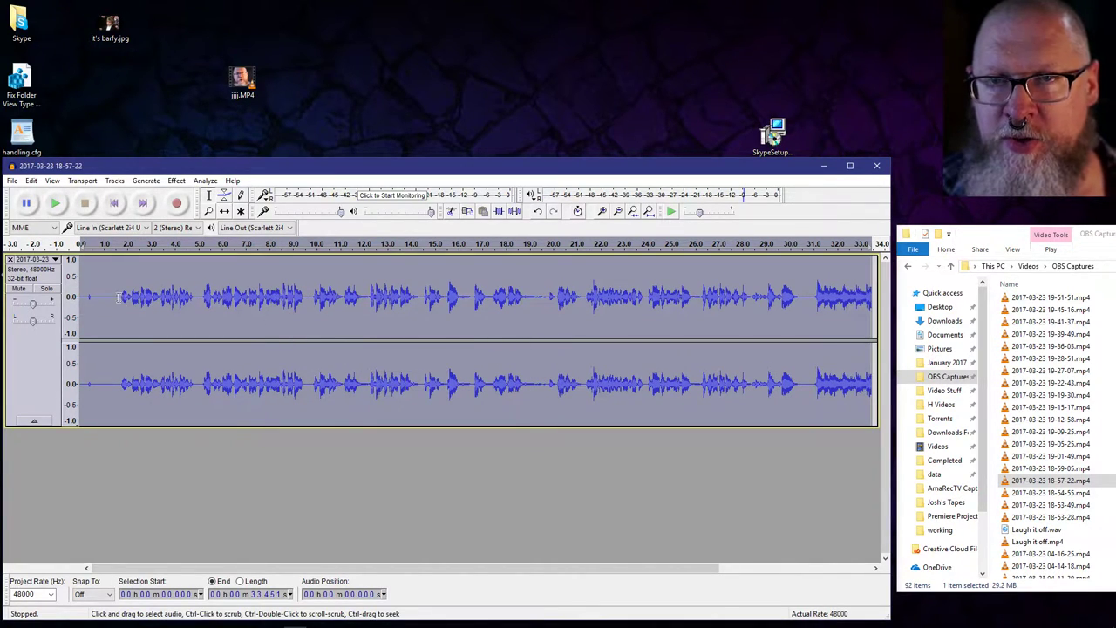
click(56, 202)
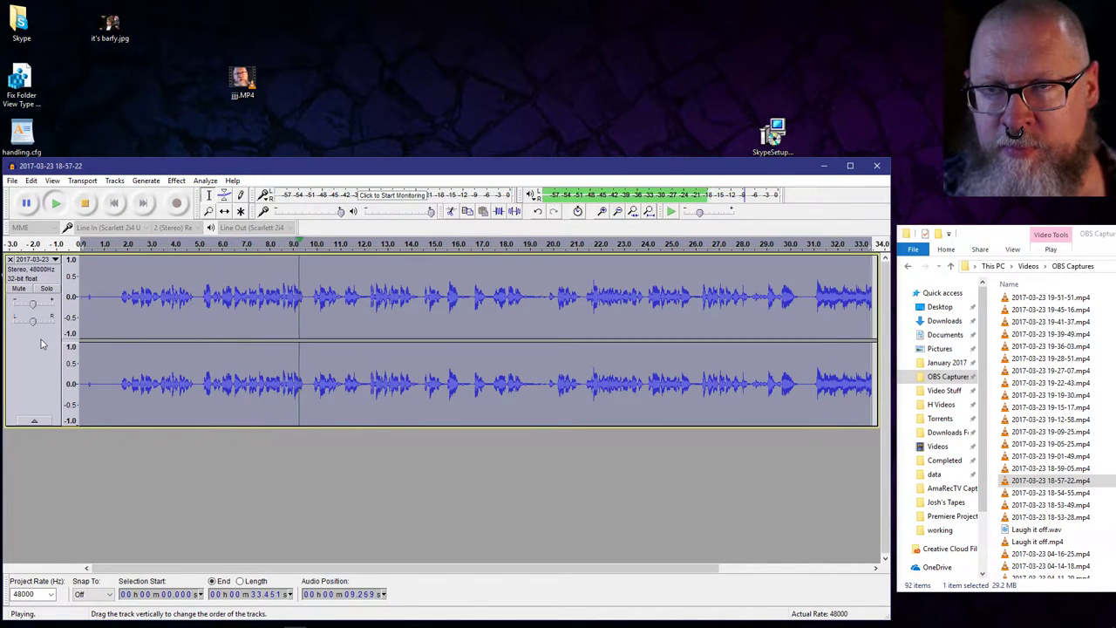
click(84, 202)
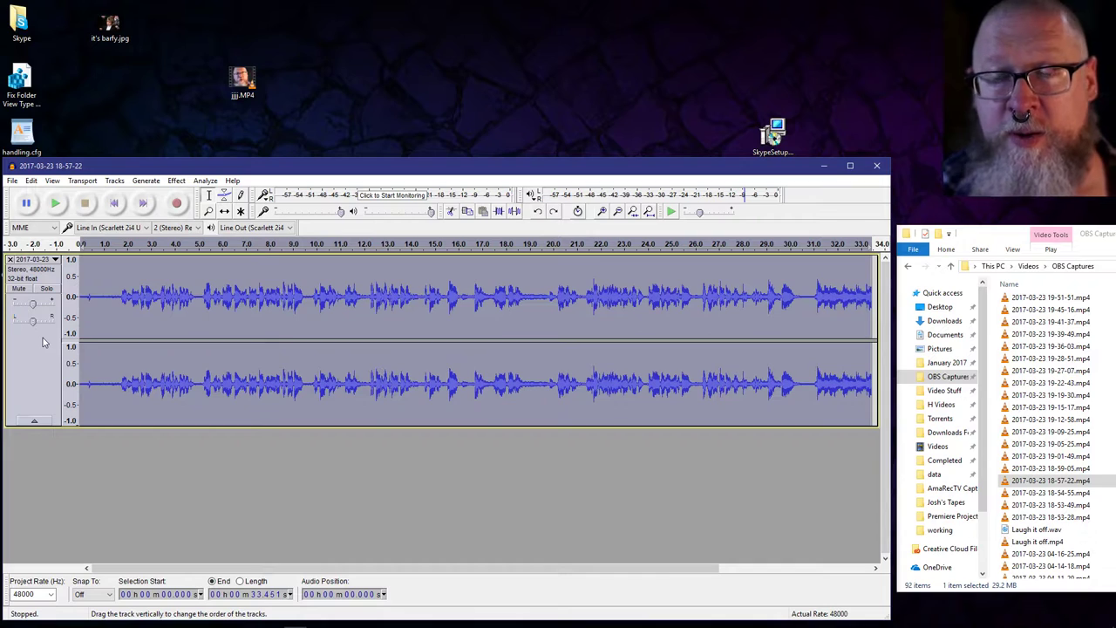
click(56, 203)
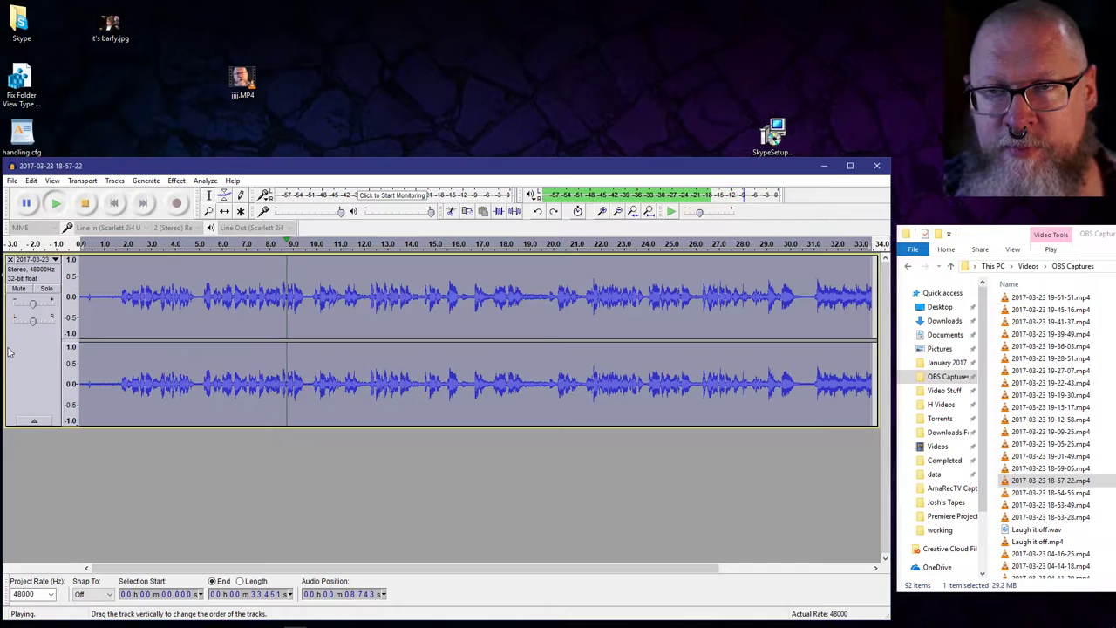
click(84, 202)
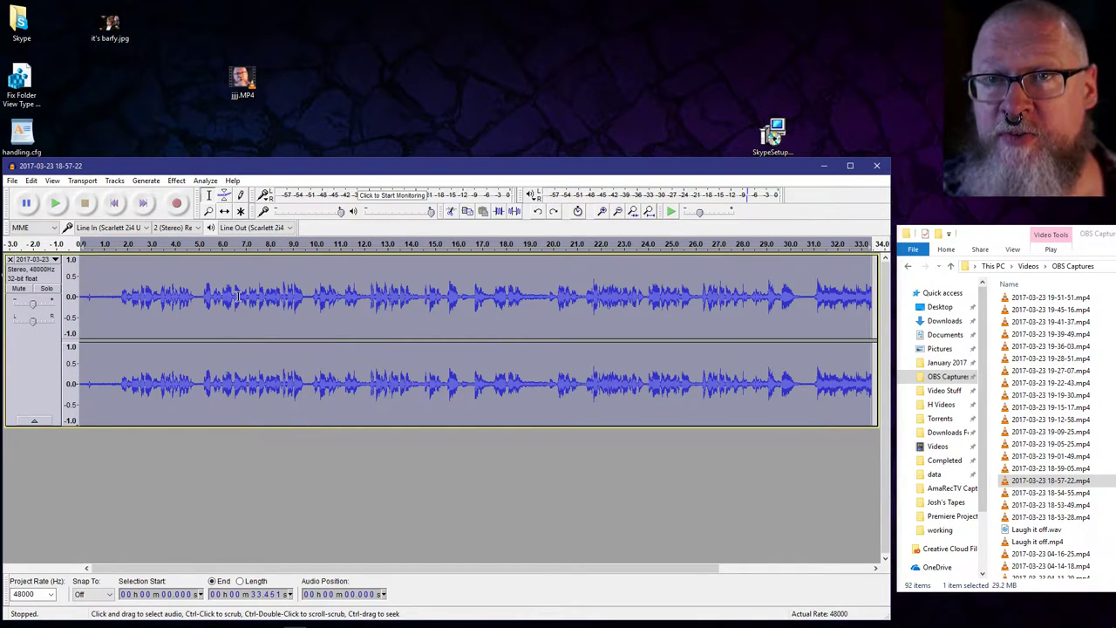
click(56, 202)
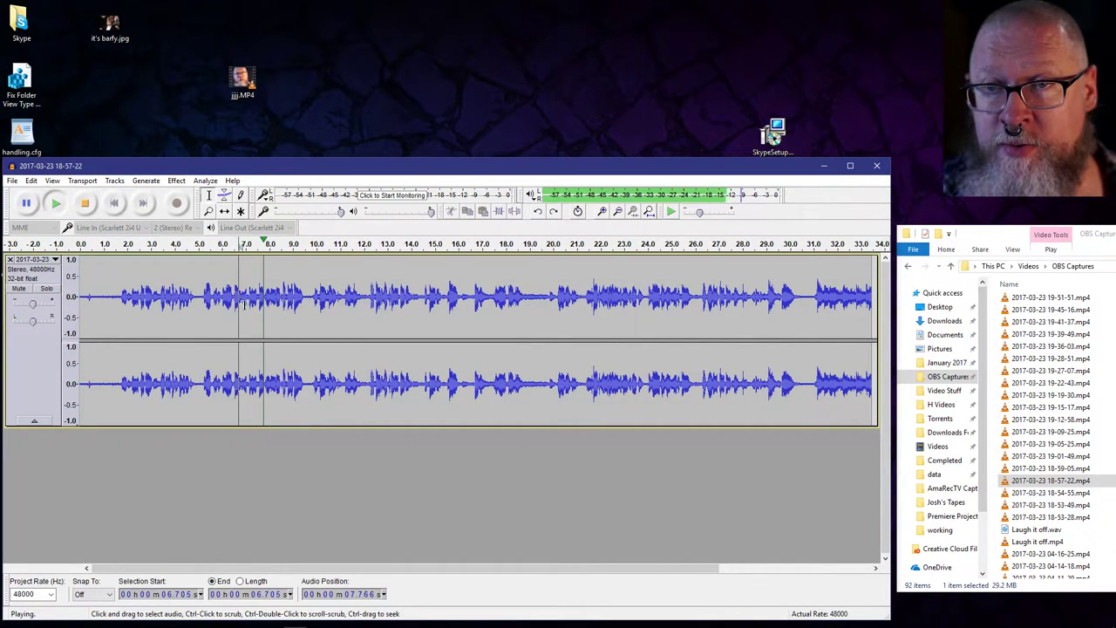
click(84, 202)
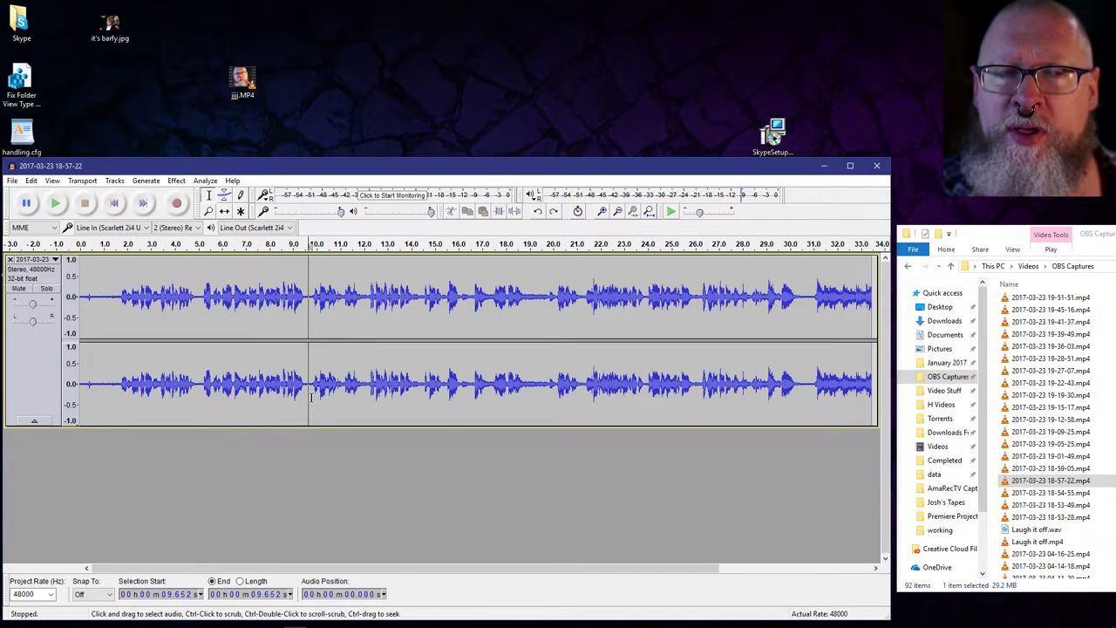
mouse_move(277, 398)
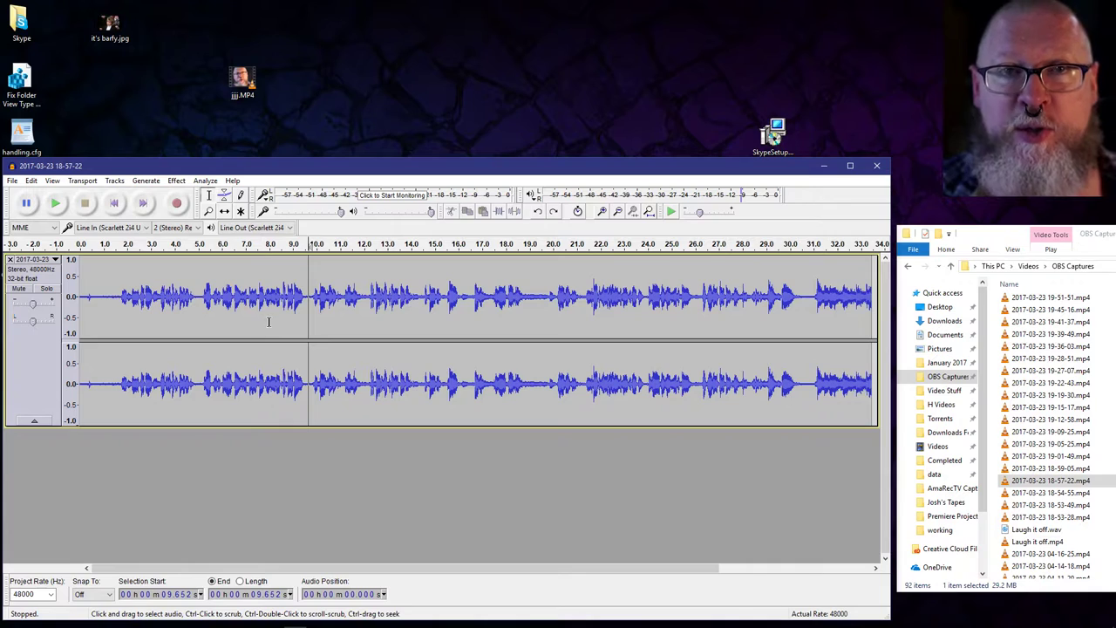
Select the audio from the beginning and bring up the Equalization curve settings
drag(136, 300, 311, 300)
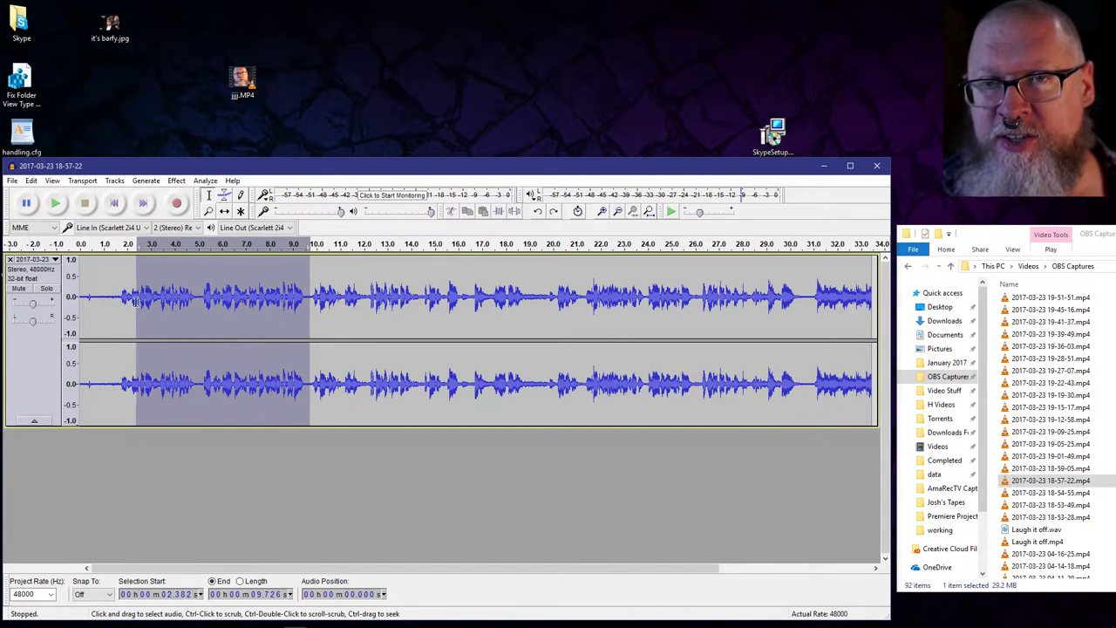
click(56, 202)
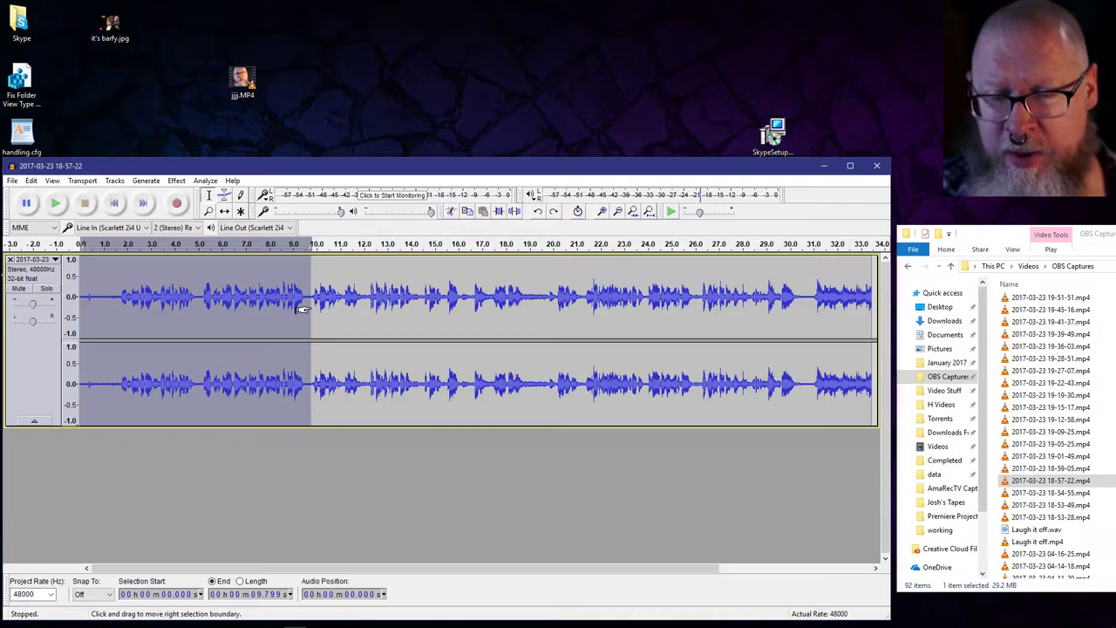
click(175, 180)
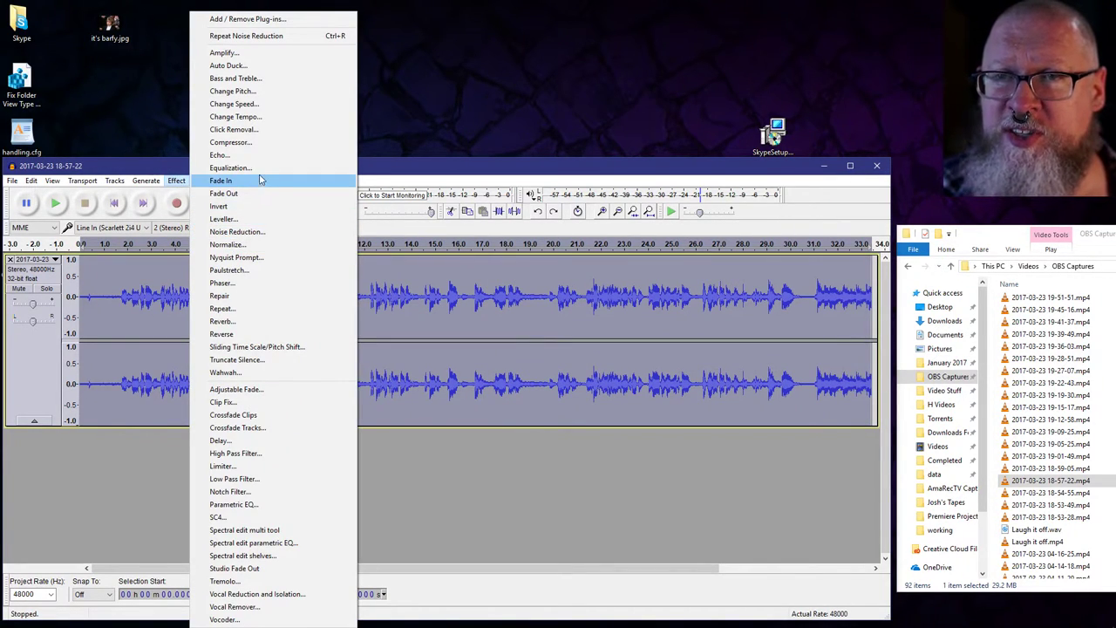
click(230, 168)
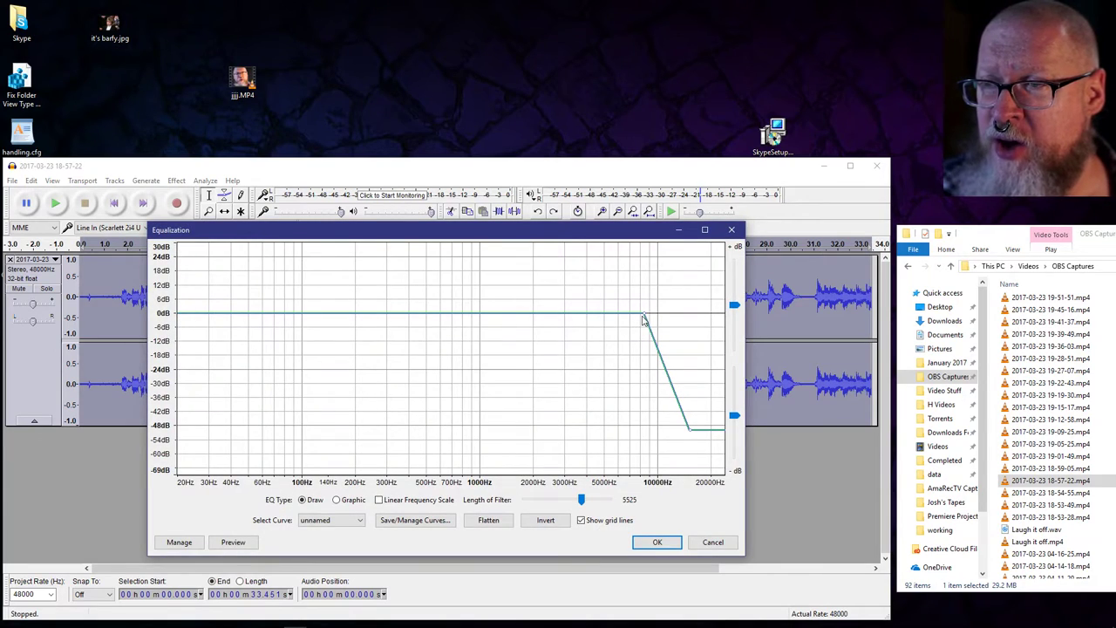
Apply a high-cut curve rolling off above roughly 9 kHz and audition the result
drag(642, 315, 652, 318)
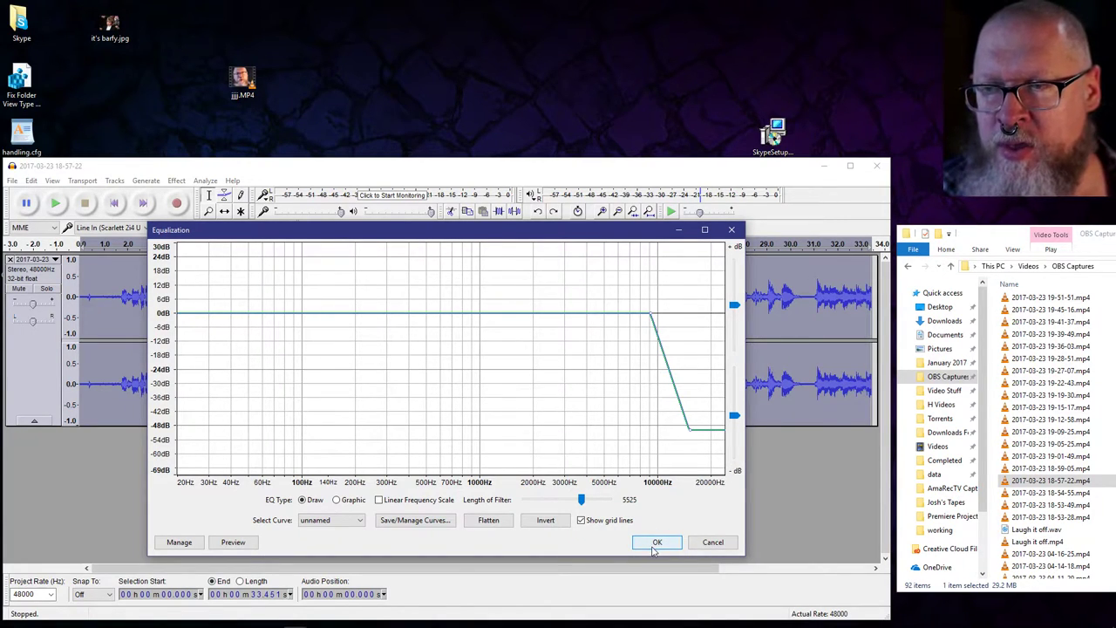
click(657, 540)
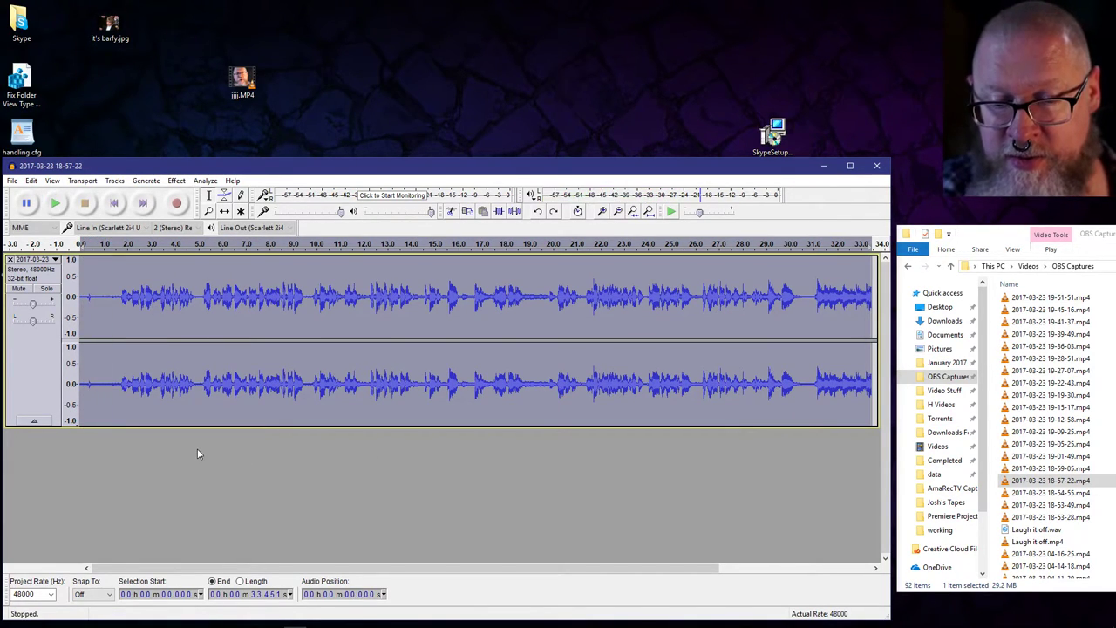
click(56, 202)
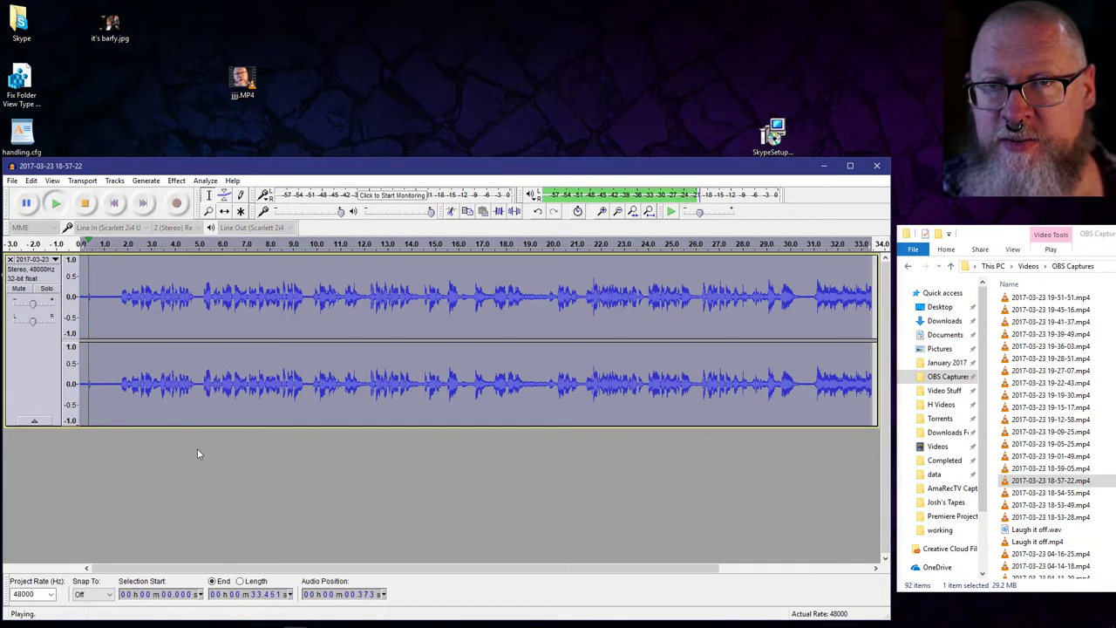
click(84, 202)
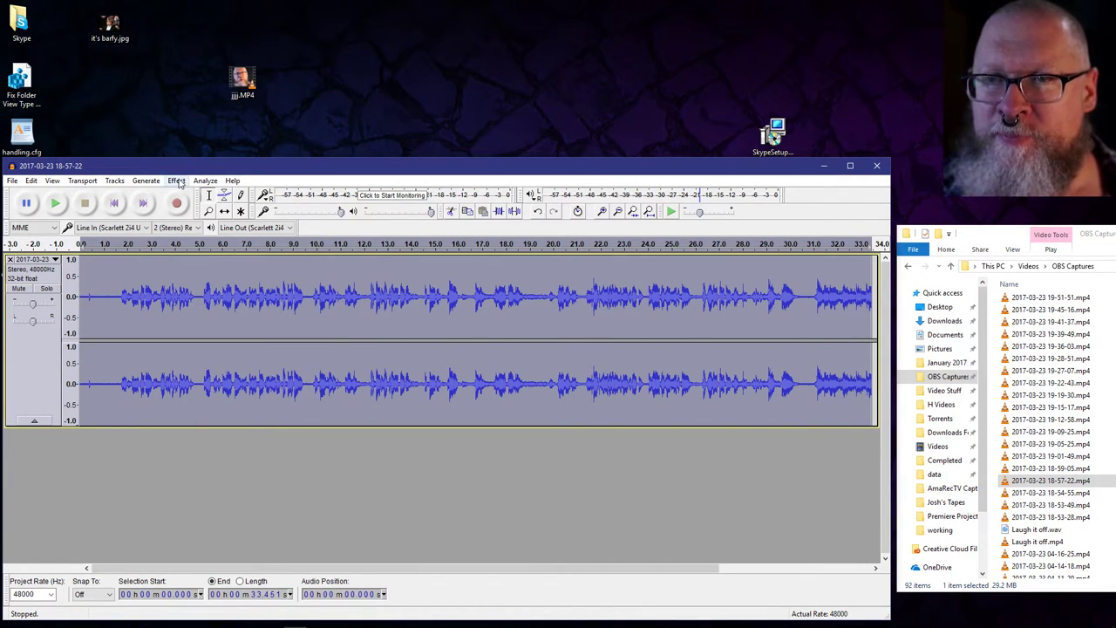
click(176, 180)
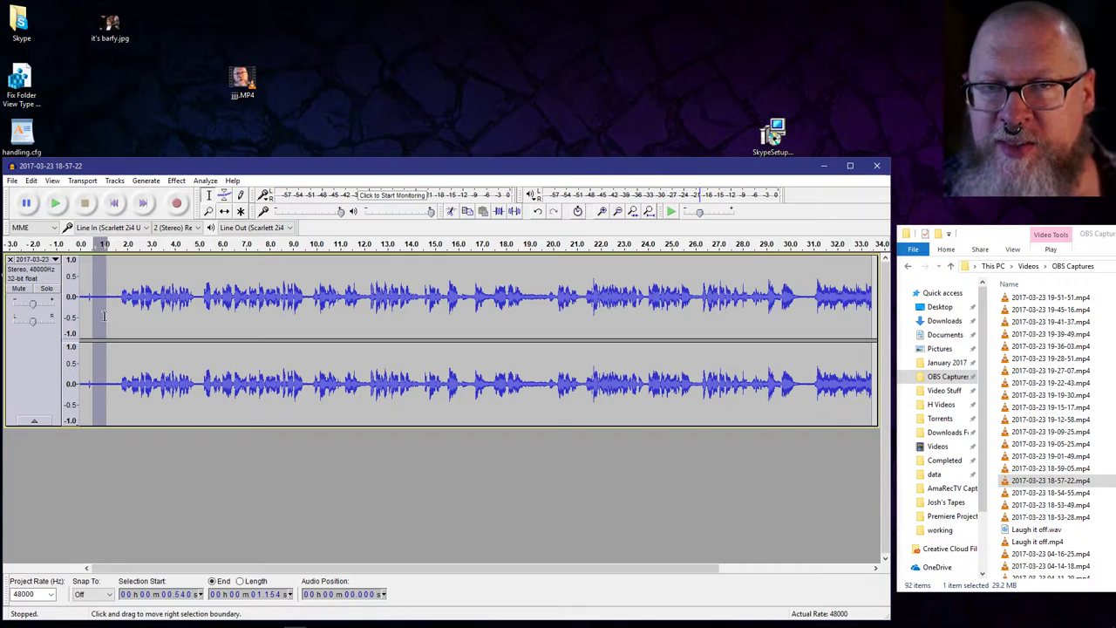
Listen to the opening hiss and capture it as the noise profile
click(56, 202)
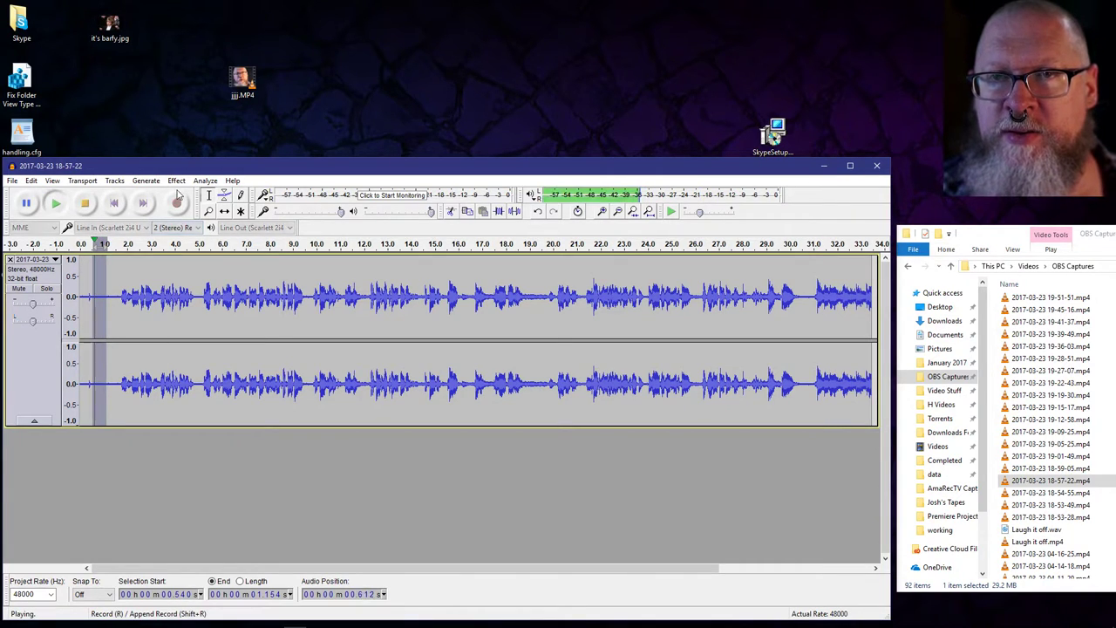
click(176, 180)
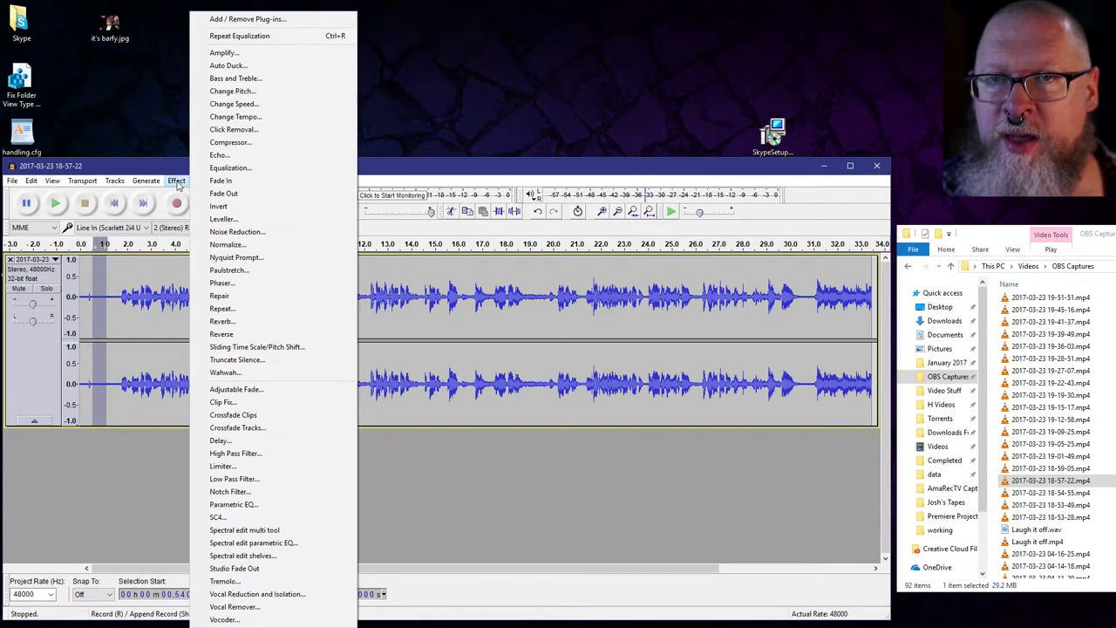
click(237, 230)
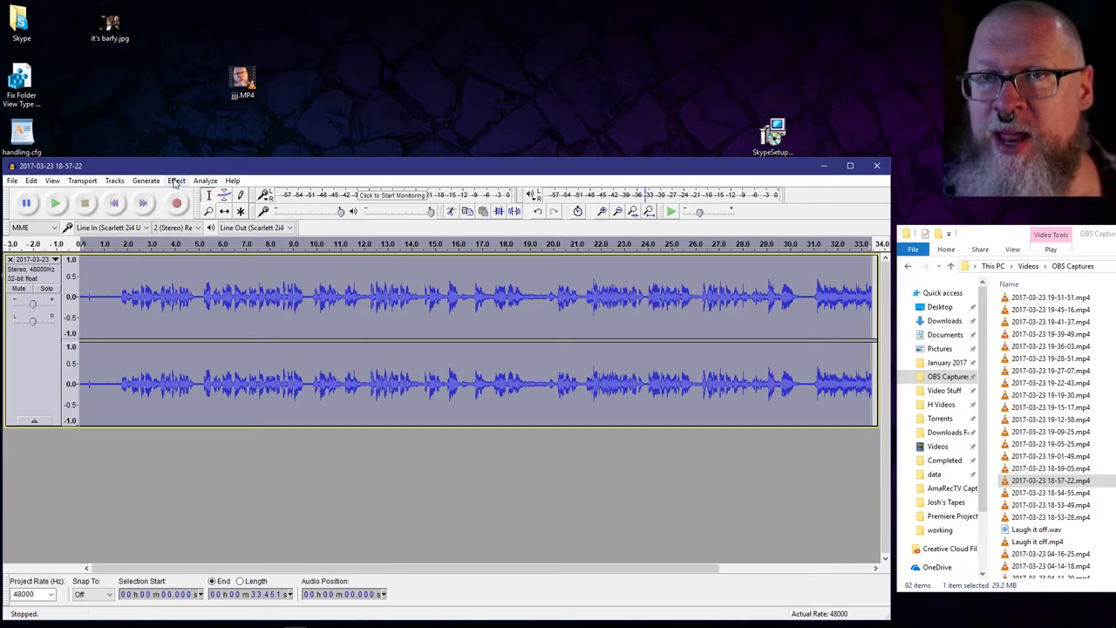
Apply a 15 dB Noise Reduction pass to the whole recording and audition it
click(176, 179)
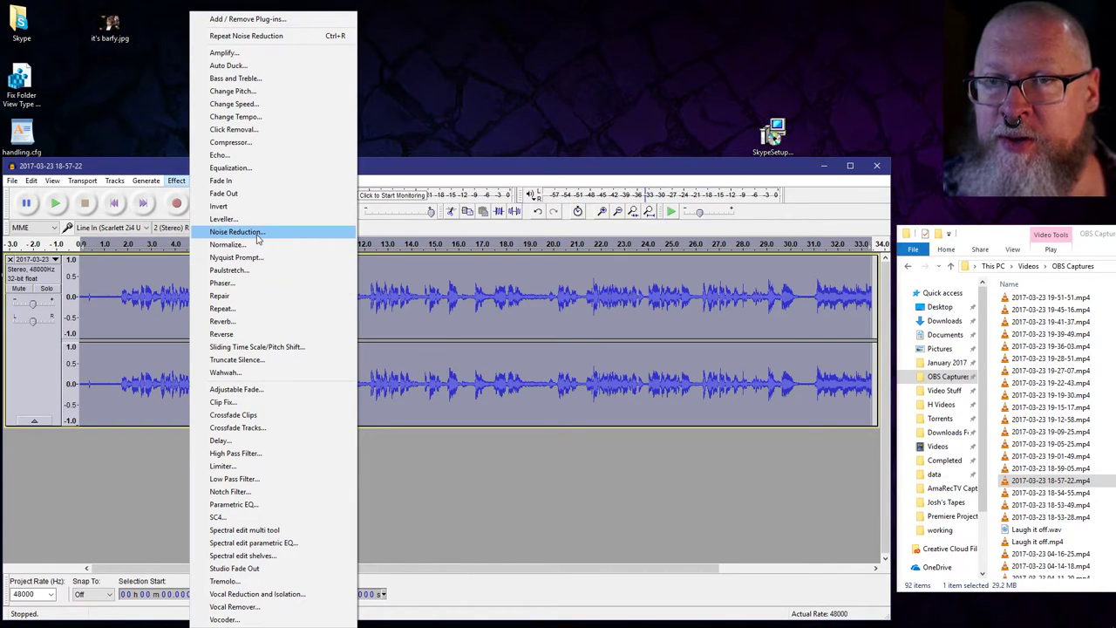
click(237, 230)
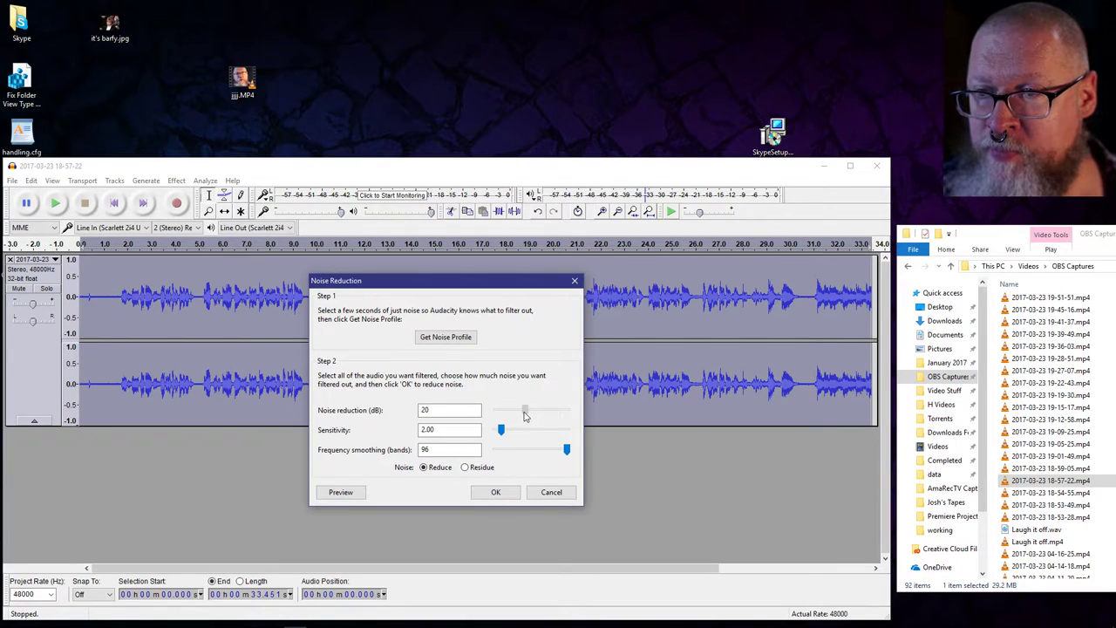
drag(525, 408, 516, 408)
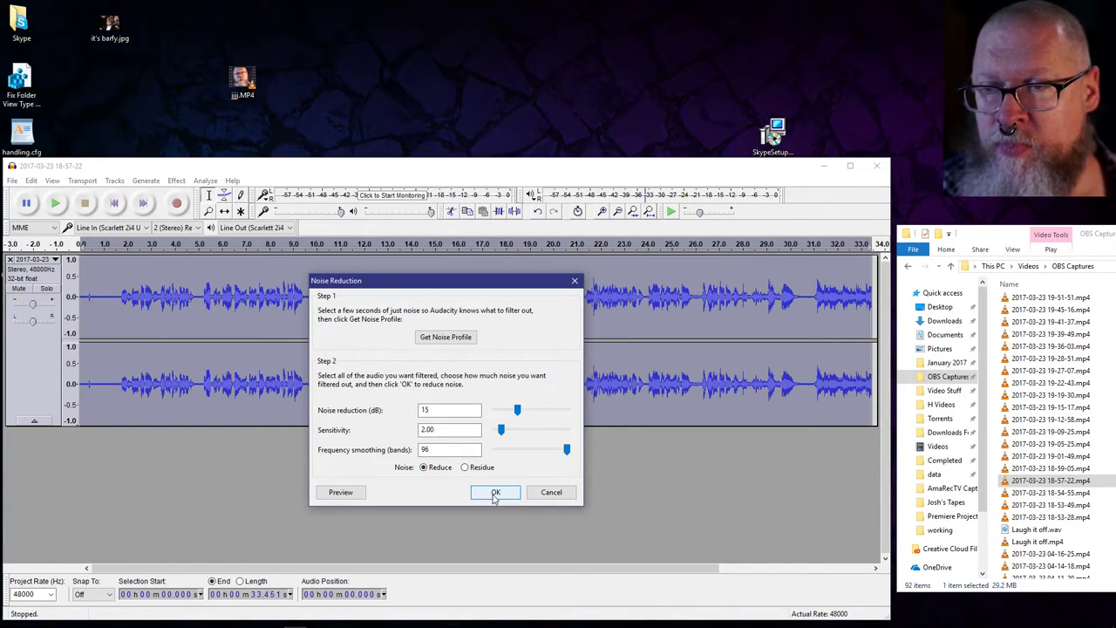
click(495, 492)
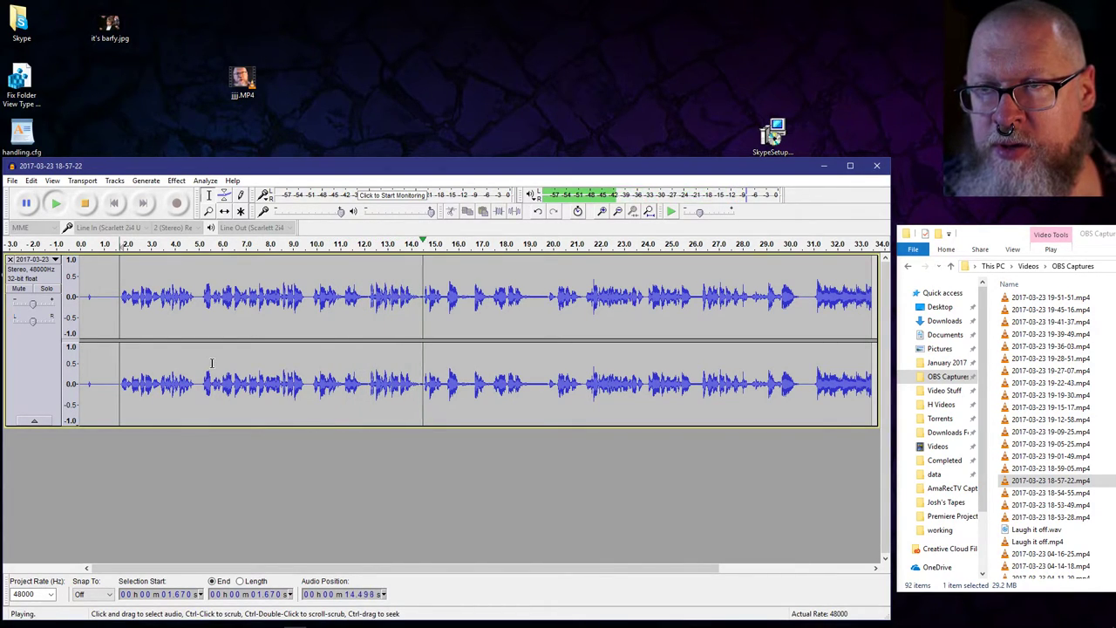
click(84, 203)
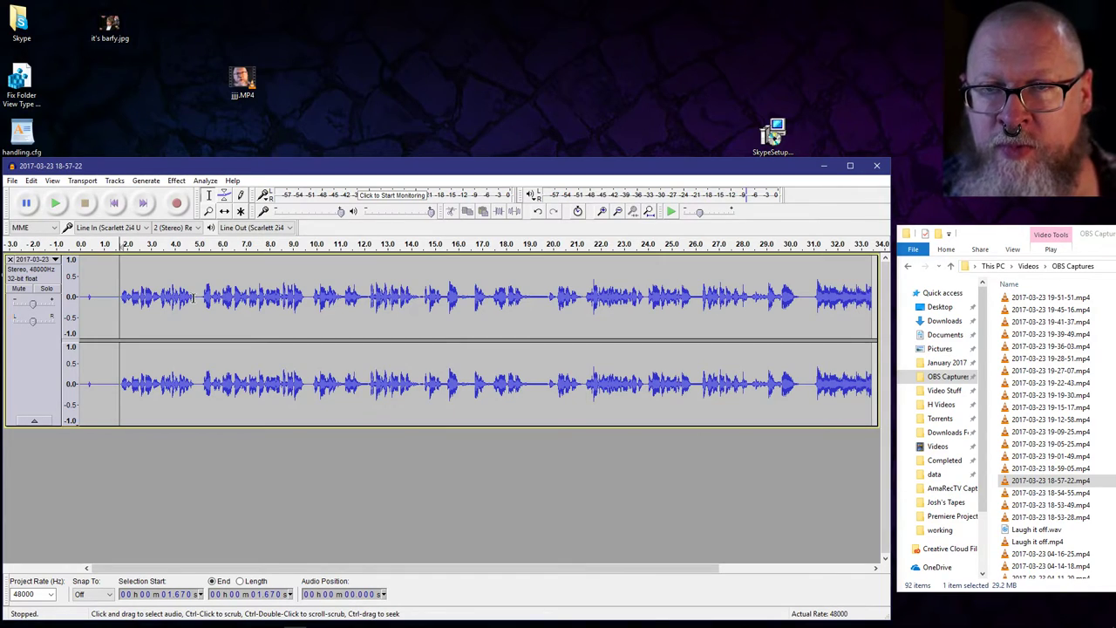
click(56, 203)
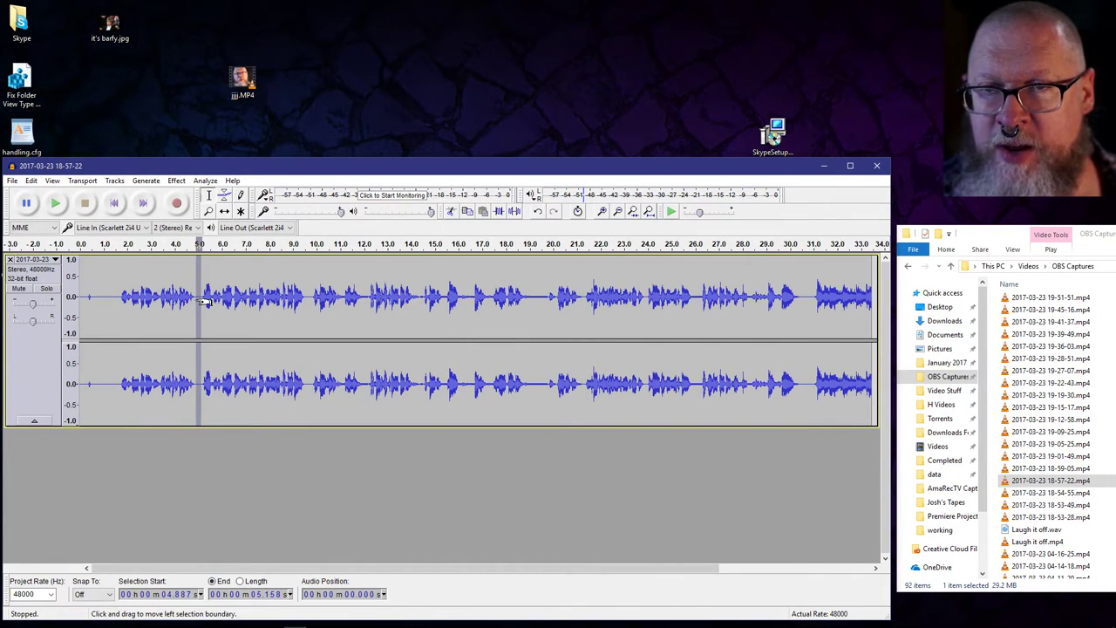
Apply a gentler 7 dB Noise Reduction pass across the whole recording and play it back
click(54, 202)
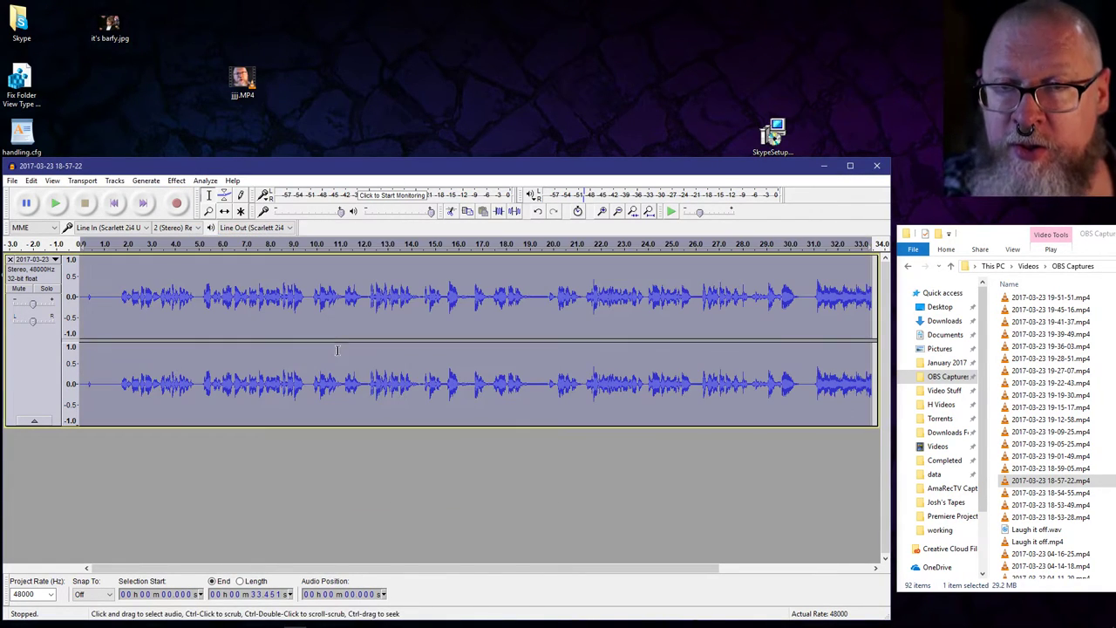
click(176, 179)
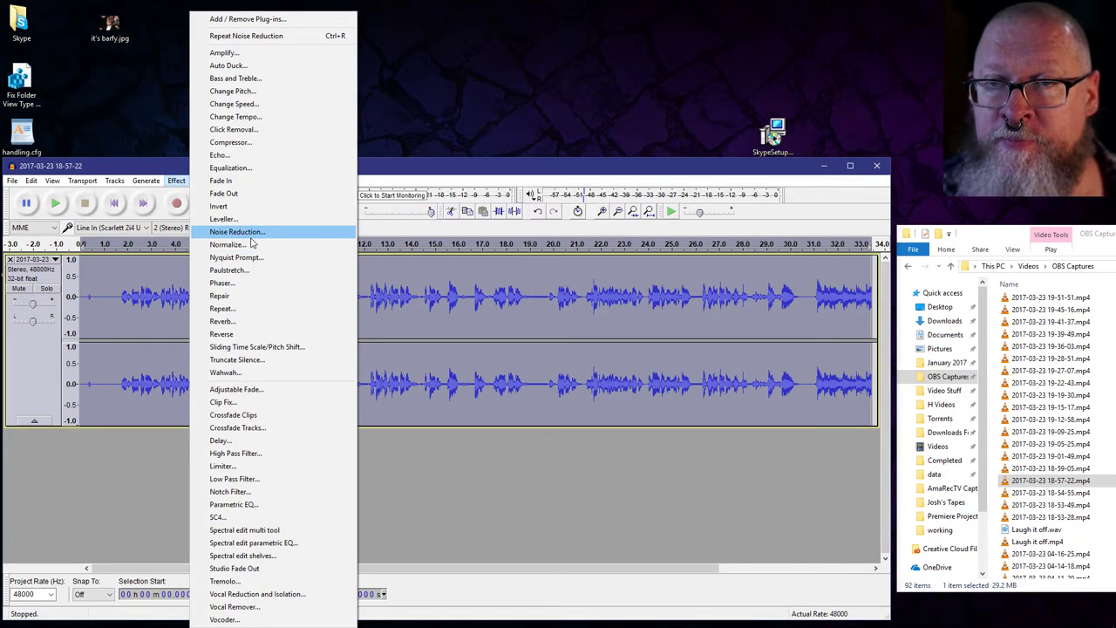
click(237, 230)
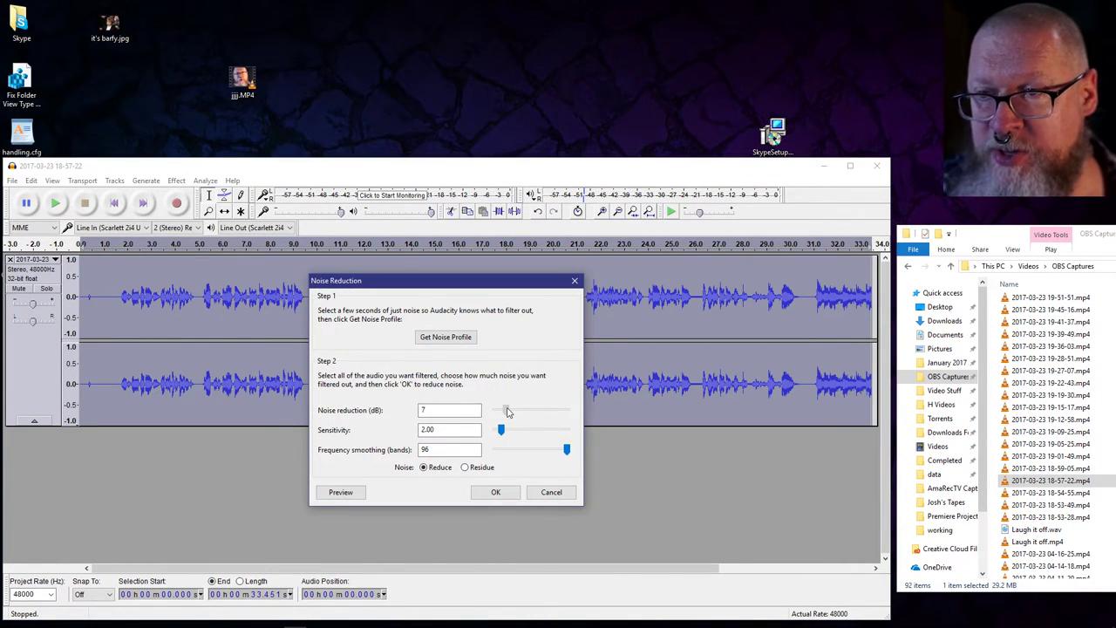
click(480, 410)
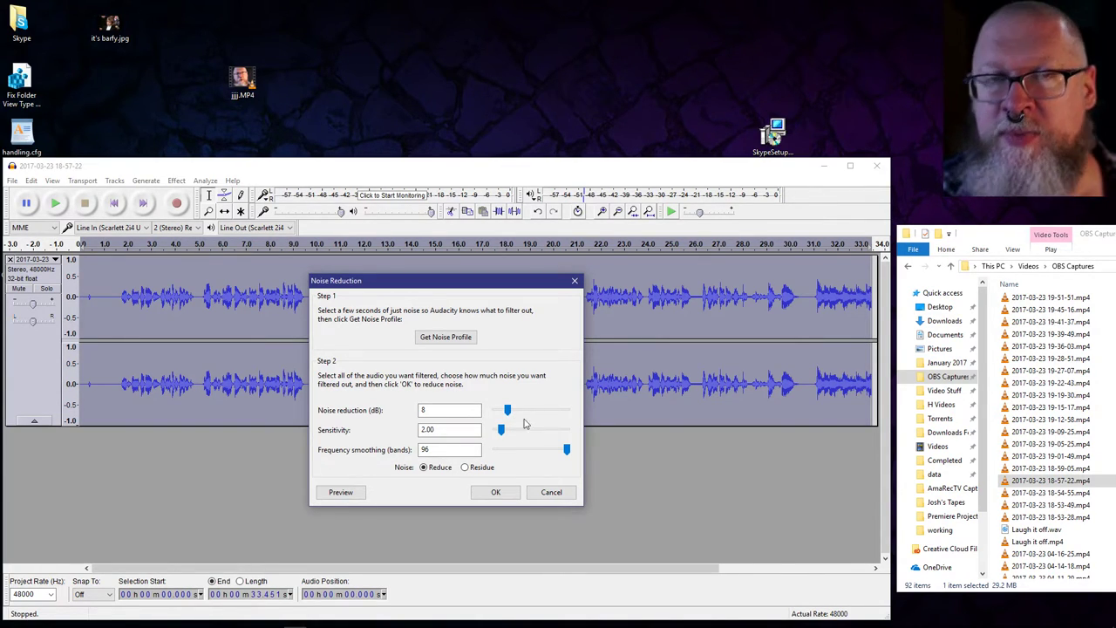
mouse_move(556, 433)
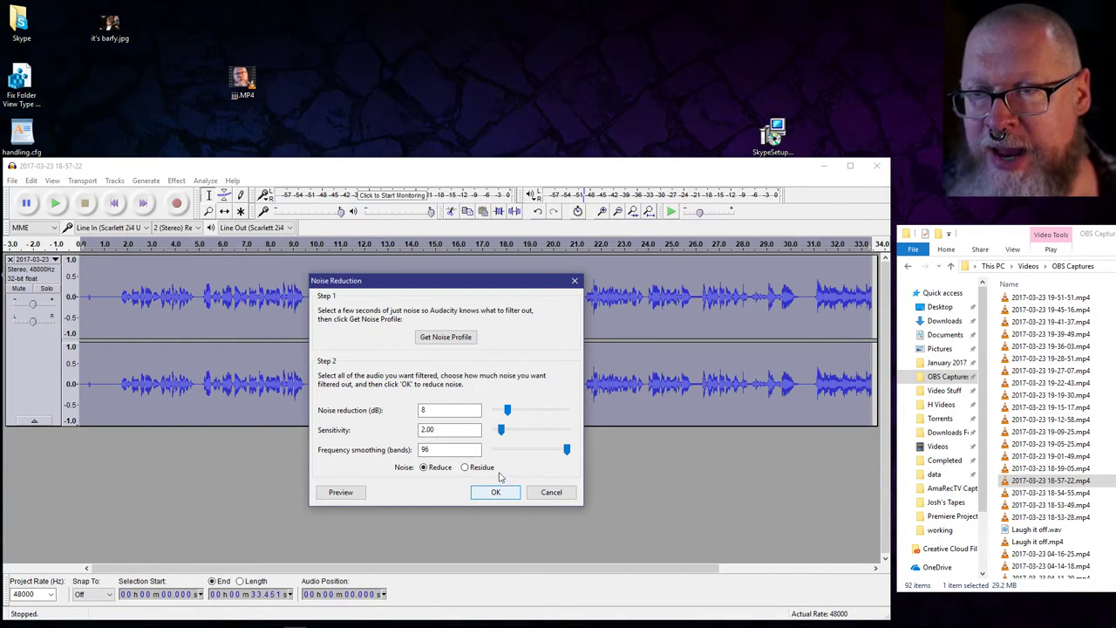
drag(507, 410, 502, 410)
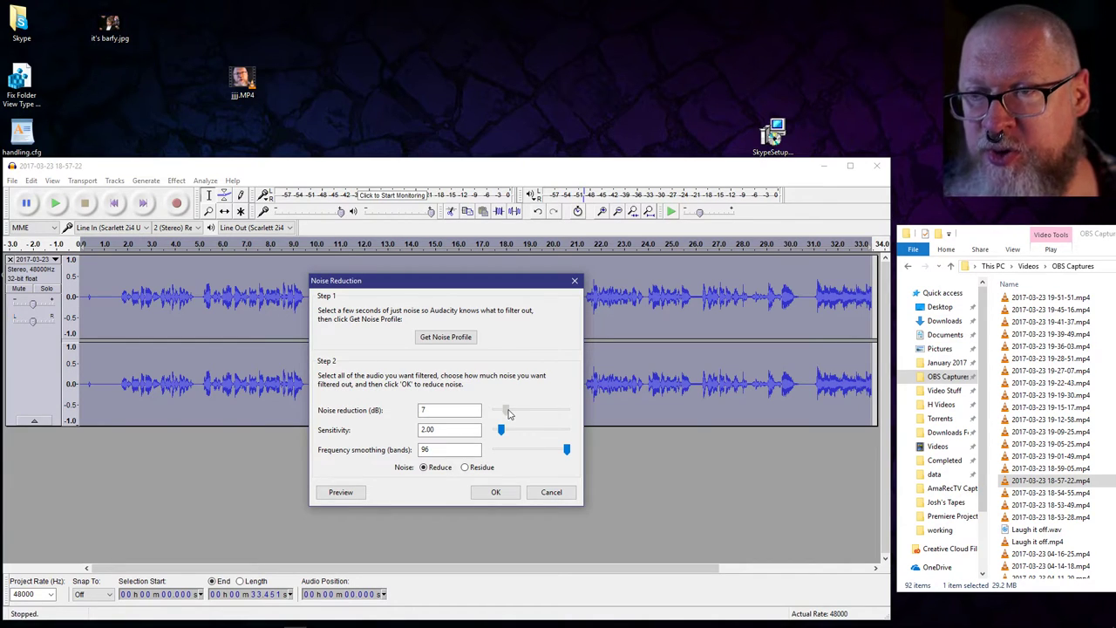
click(495, 491)
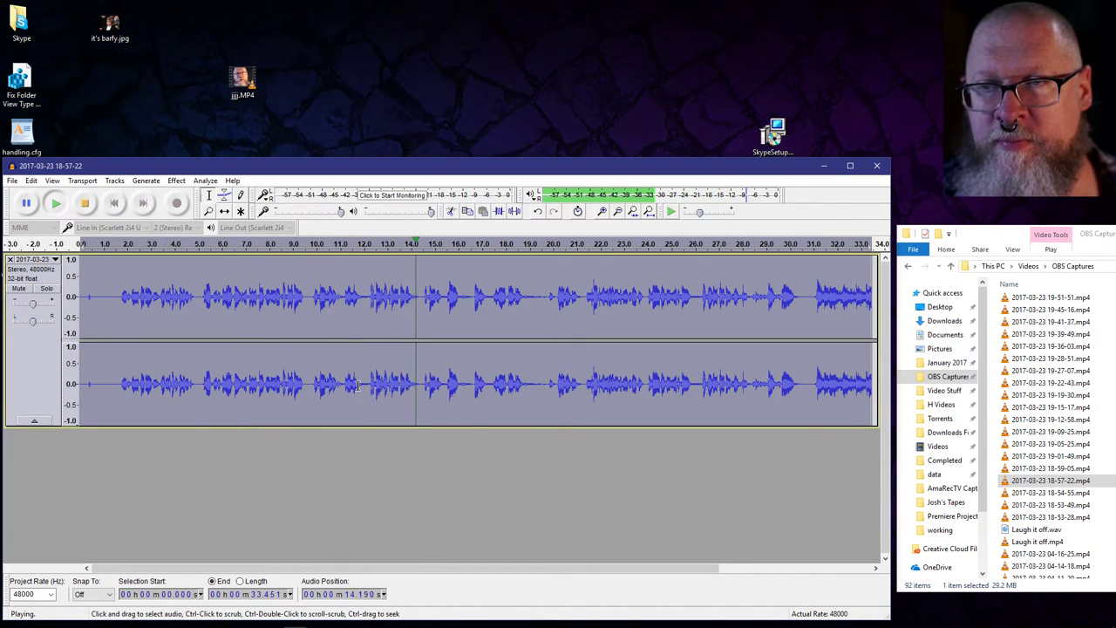
click(84, 203)
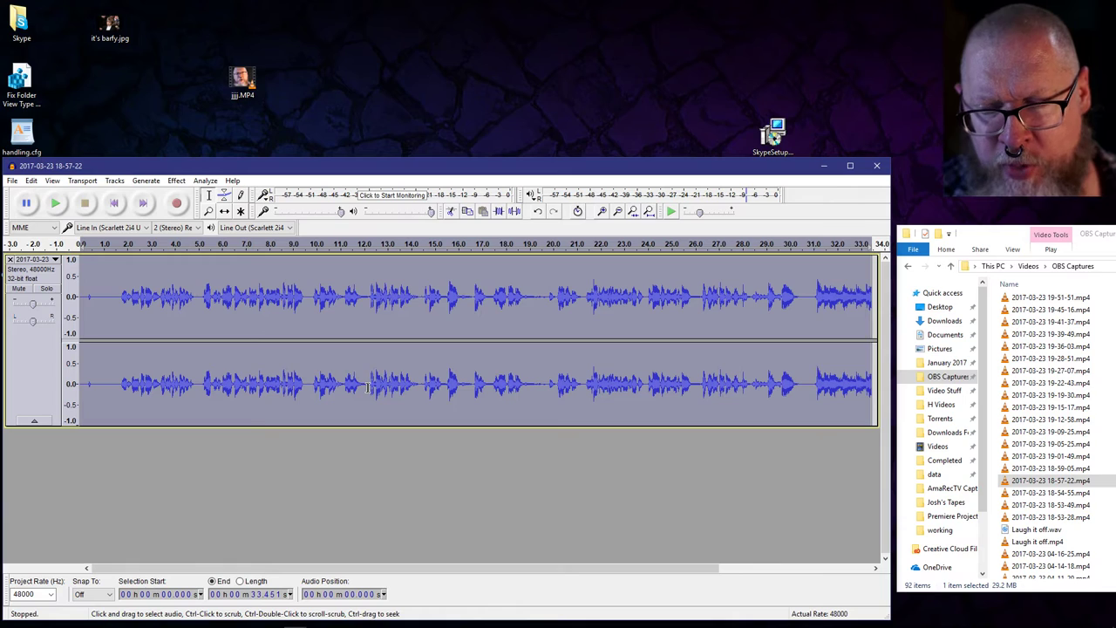